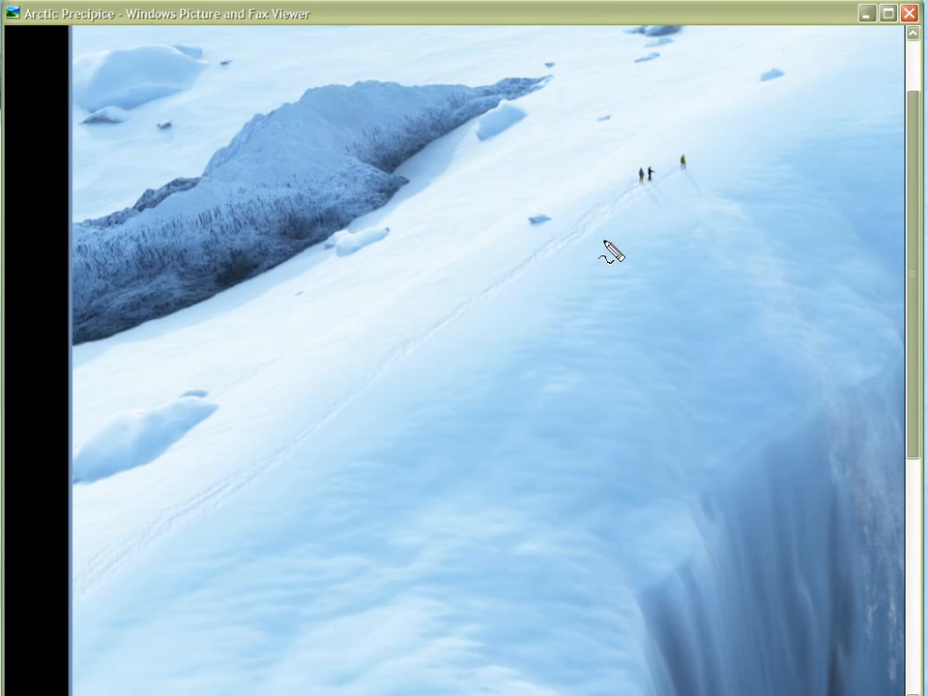
Trace the explorers' route down the snow slope on the Arctic Precipice photo.
left_click_drag(603, 242, 151, 571)
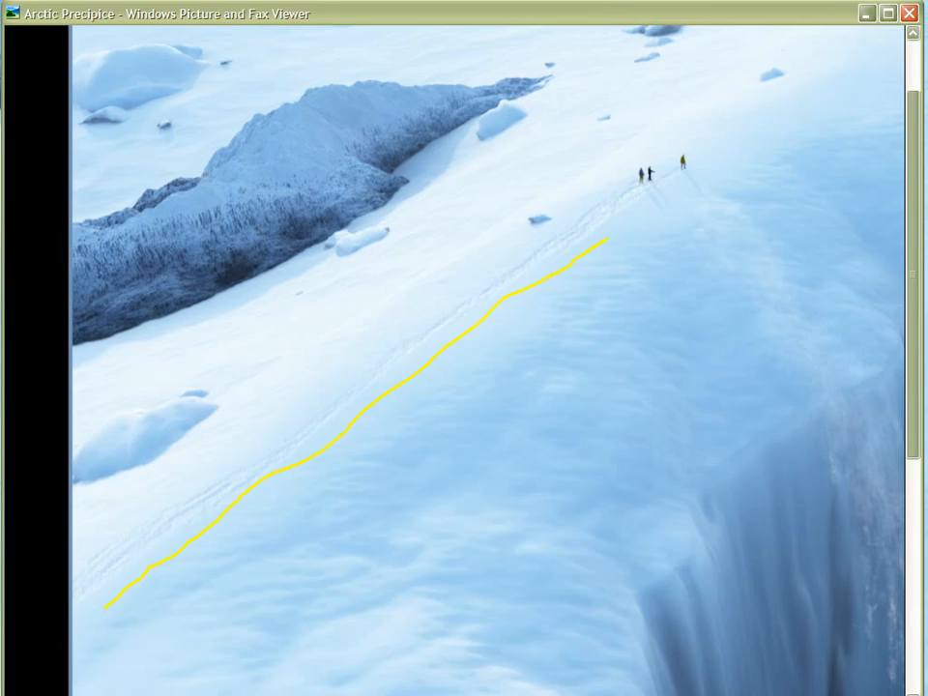
mouse_move(464, 310)
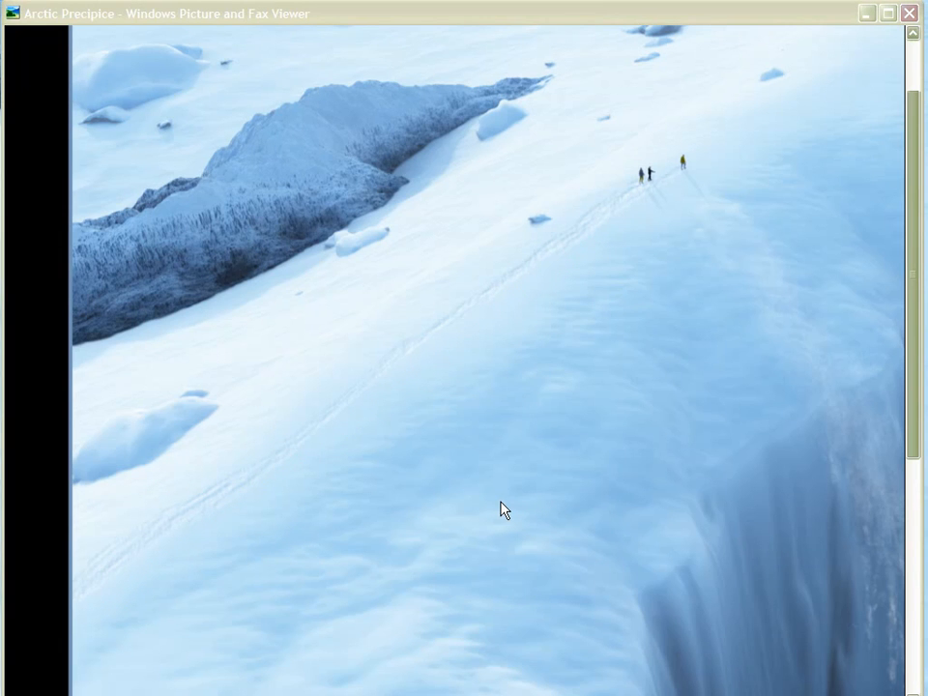
mouse_move(499, 309)
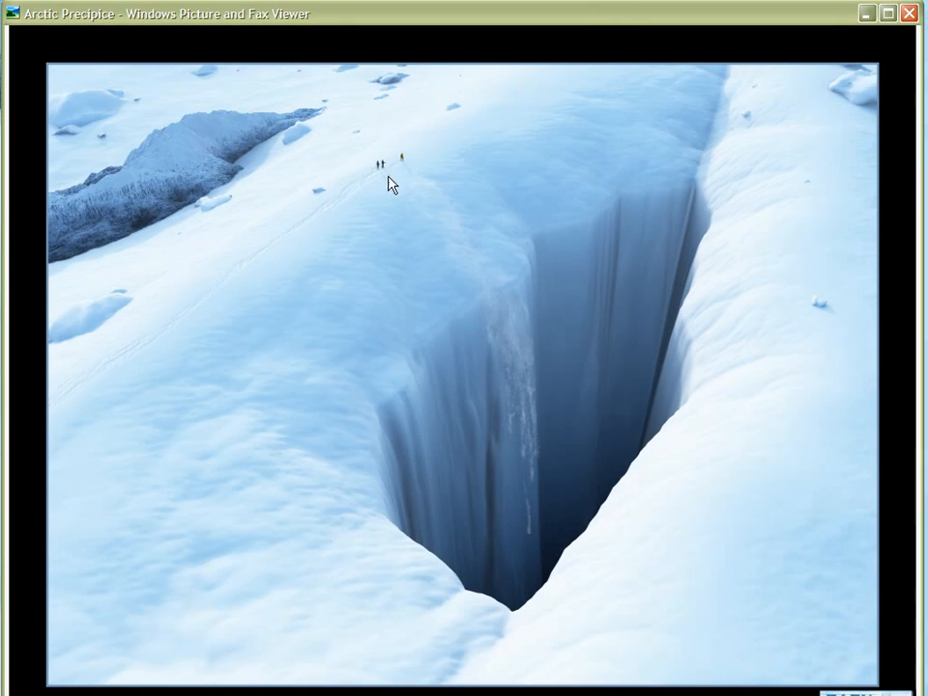
mouse_move(259, 319)
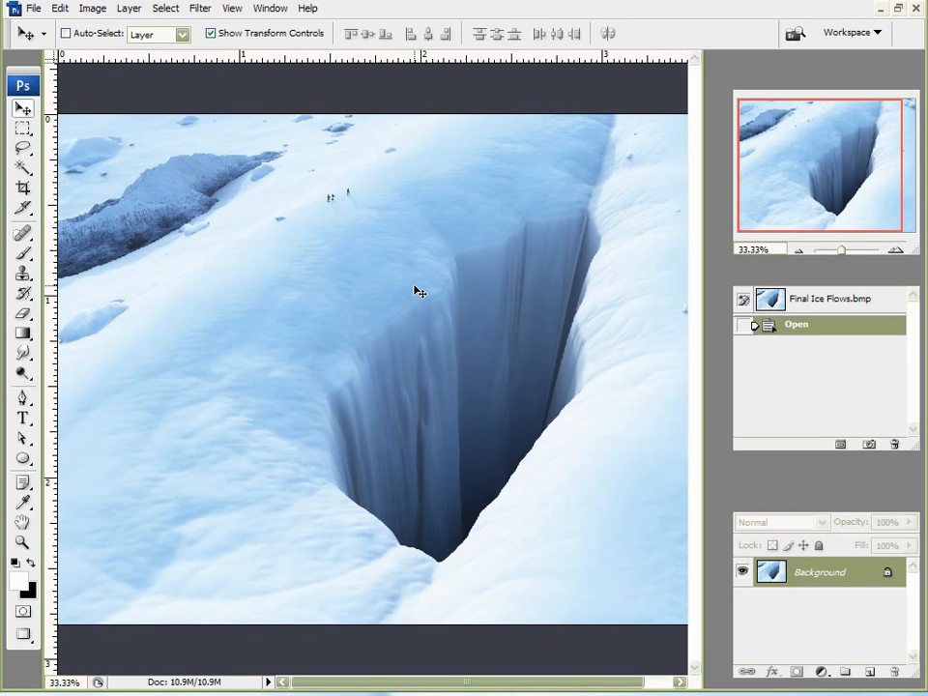
mouse_move(445, 286)
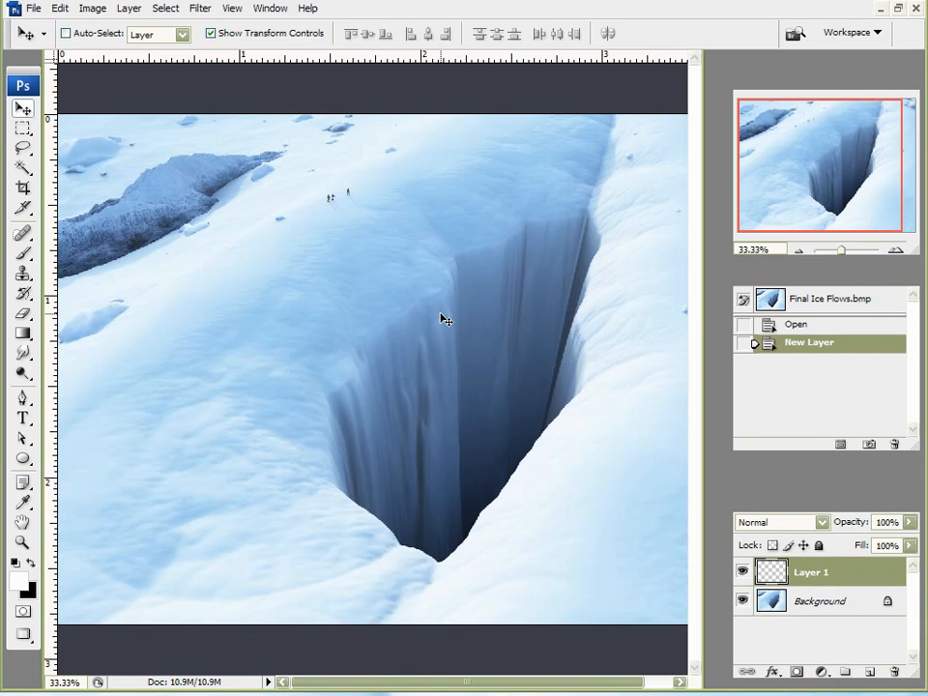
mouse_move(27, 321)
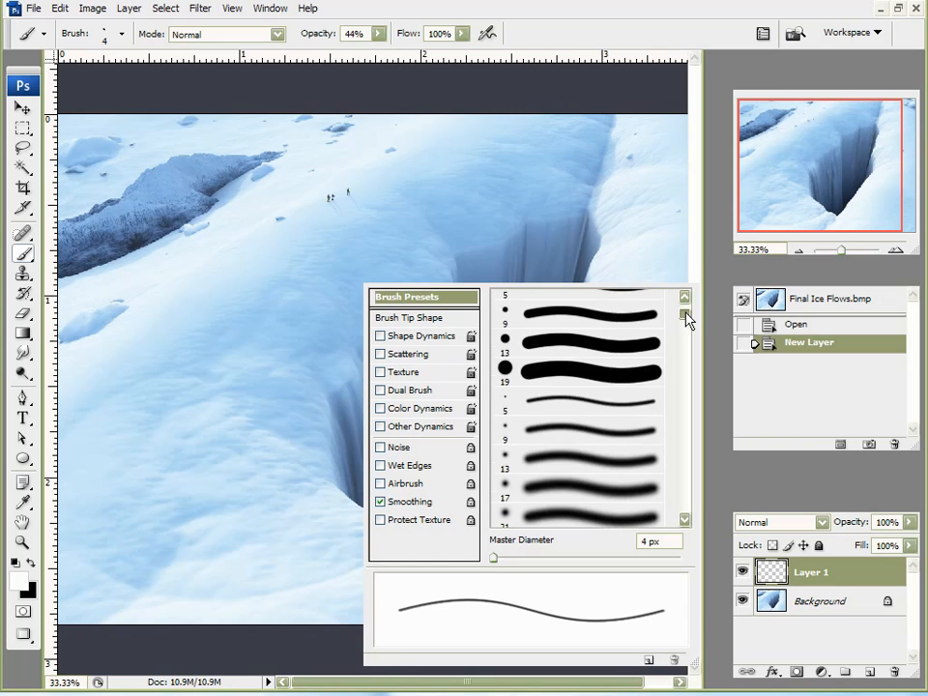
Scroll the Brush Presets list to reach Sampled Brush 1 for the 11 px snow brush.
scroll("down", 3)
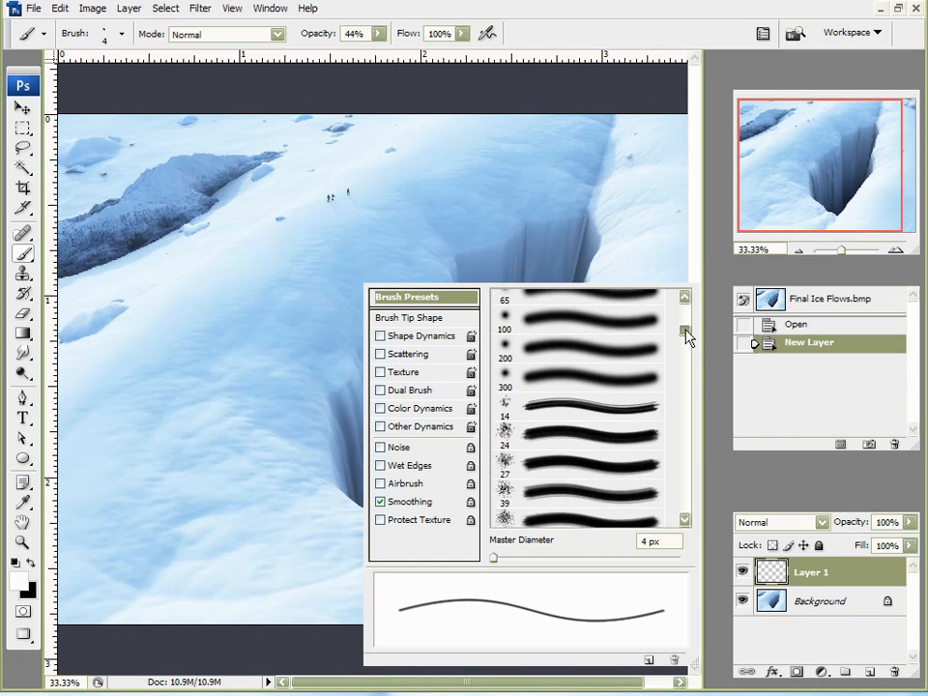
scroll("down", 3)
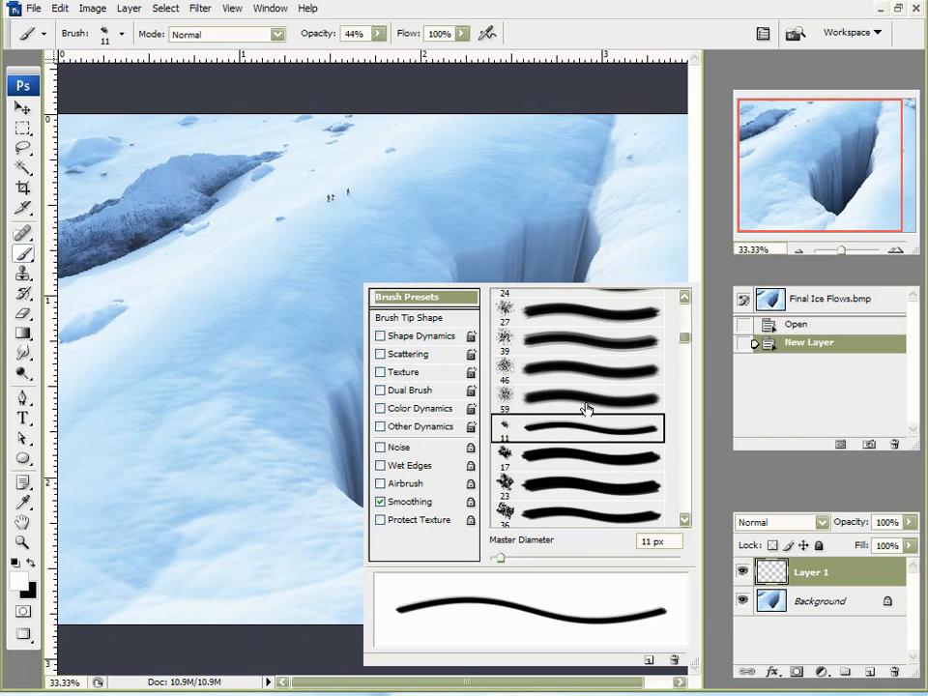
mouse_move(576, 356)
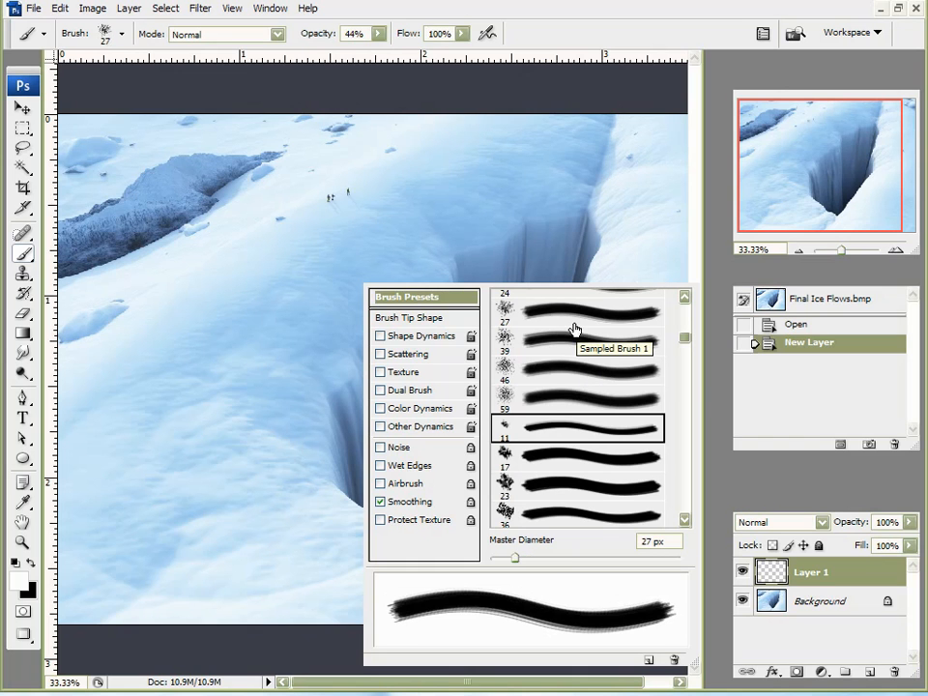
mouse_move(553, 324)
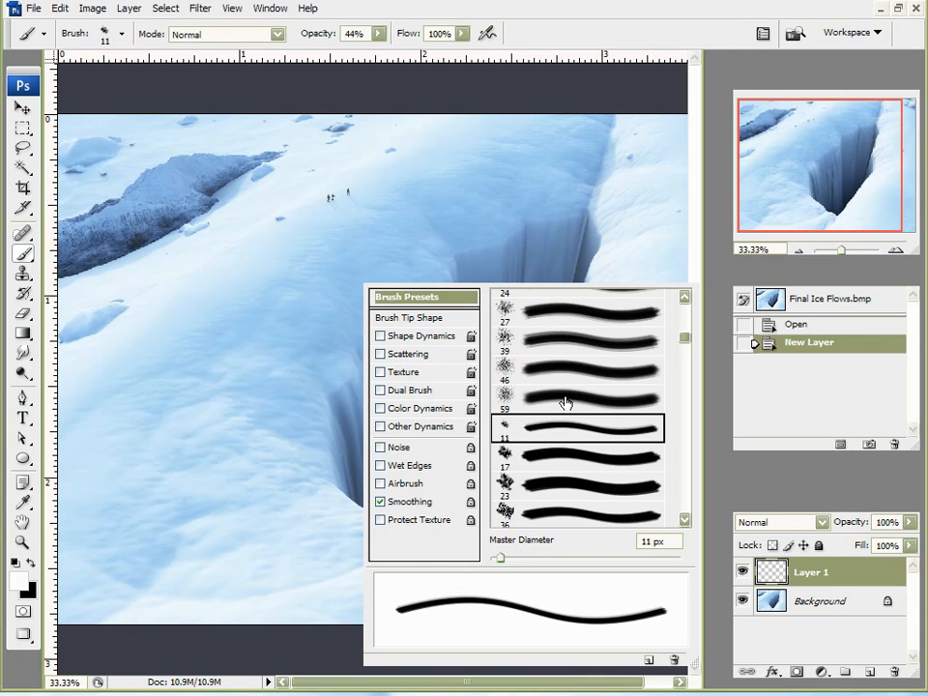
mouse_move(552, 422)
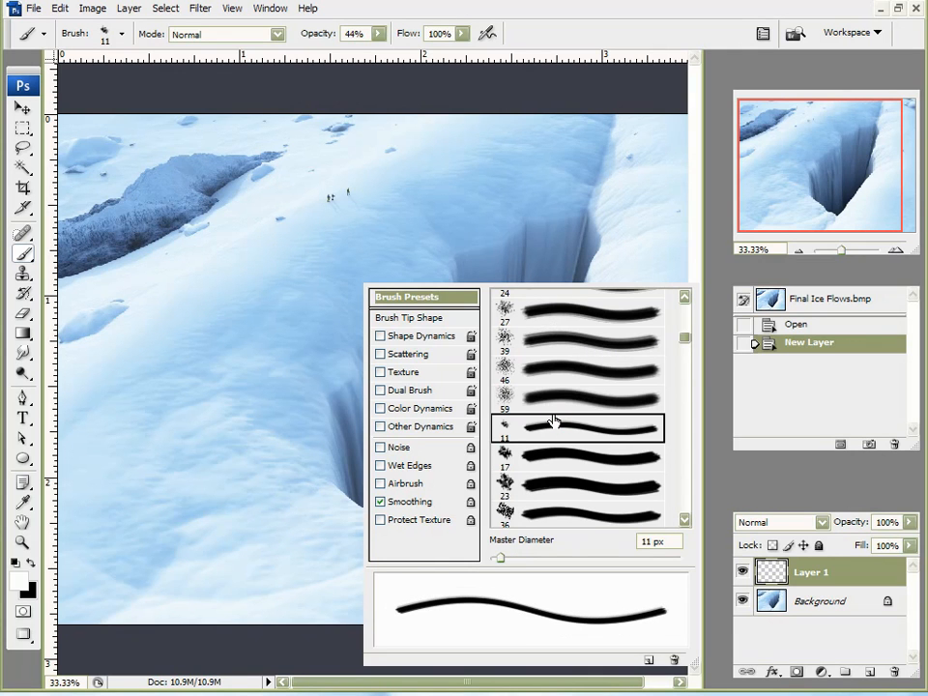
mouse_move(541, 433)
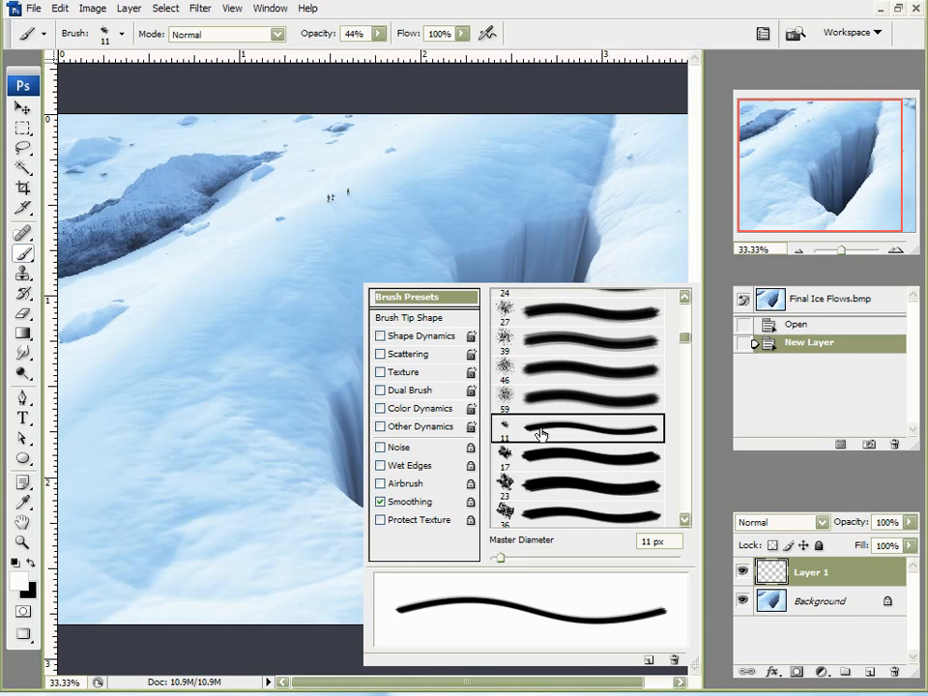
mouse_move(518, 433)
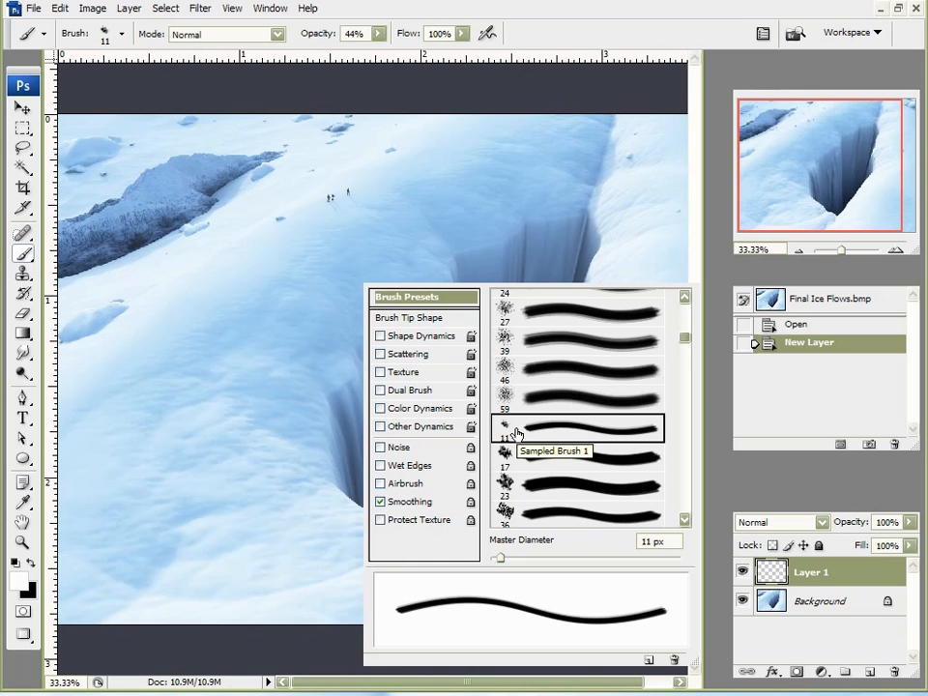
mouse_move(510, 499)
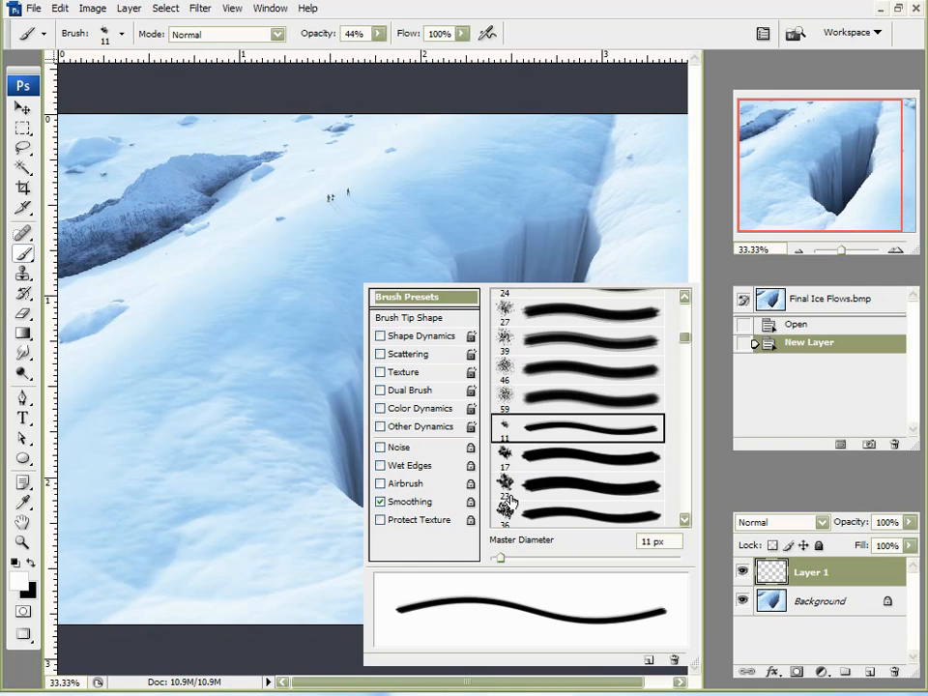
mouse_move(568, 456)
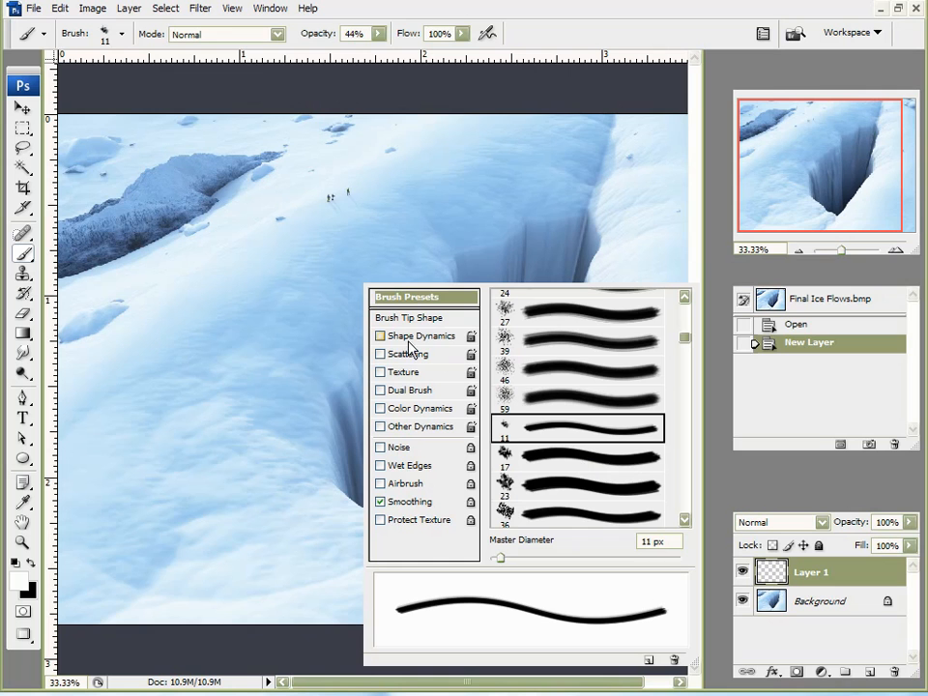
Enable Shape Dynamics with about 31% size jitter and a roundness jitter control.
left_click(379, 336)
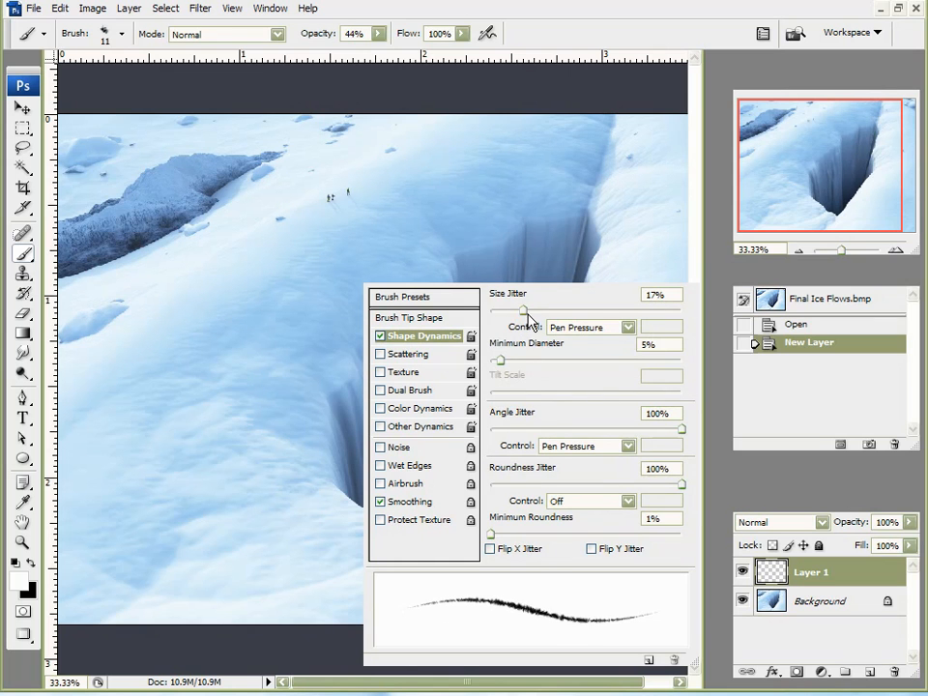
left_click_drag(526, 309, 590, 309)
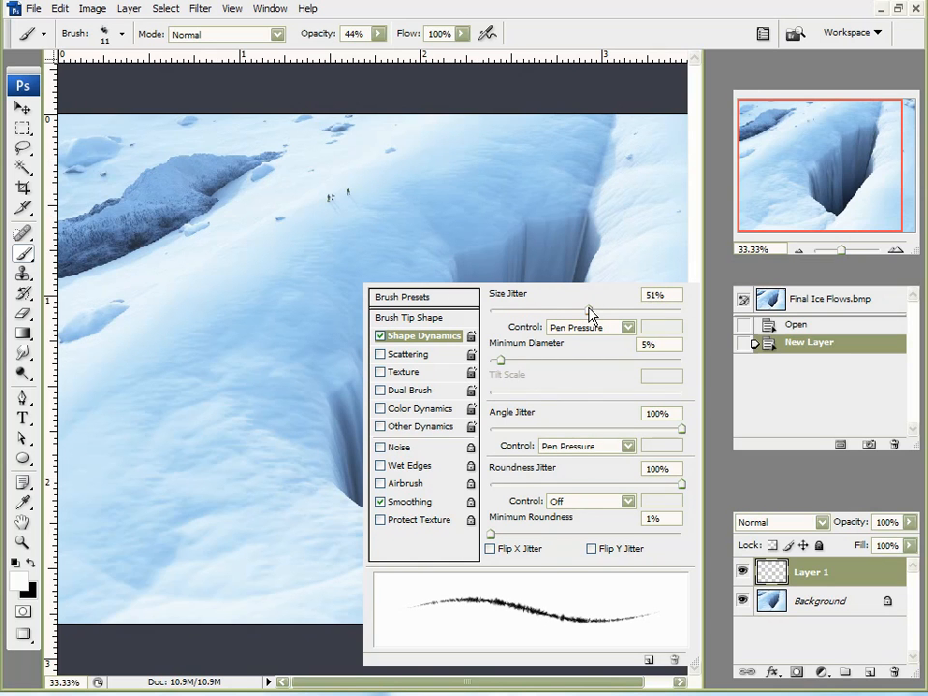
mouse_move(557, 279)
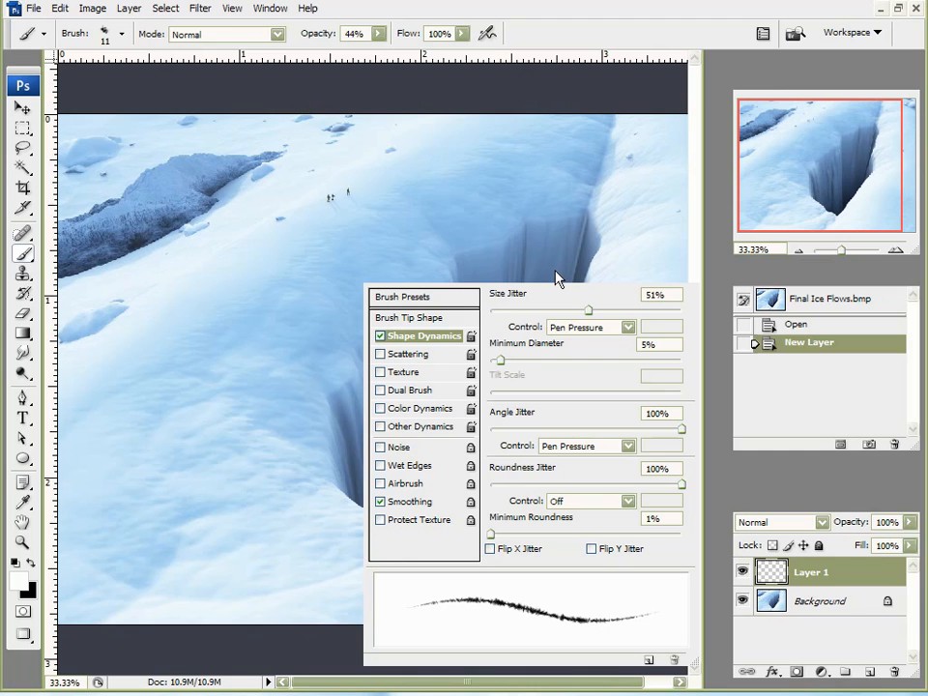
mouse_move(541, 292)
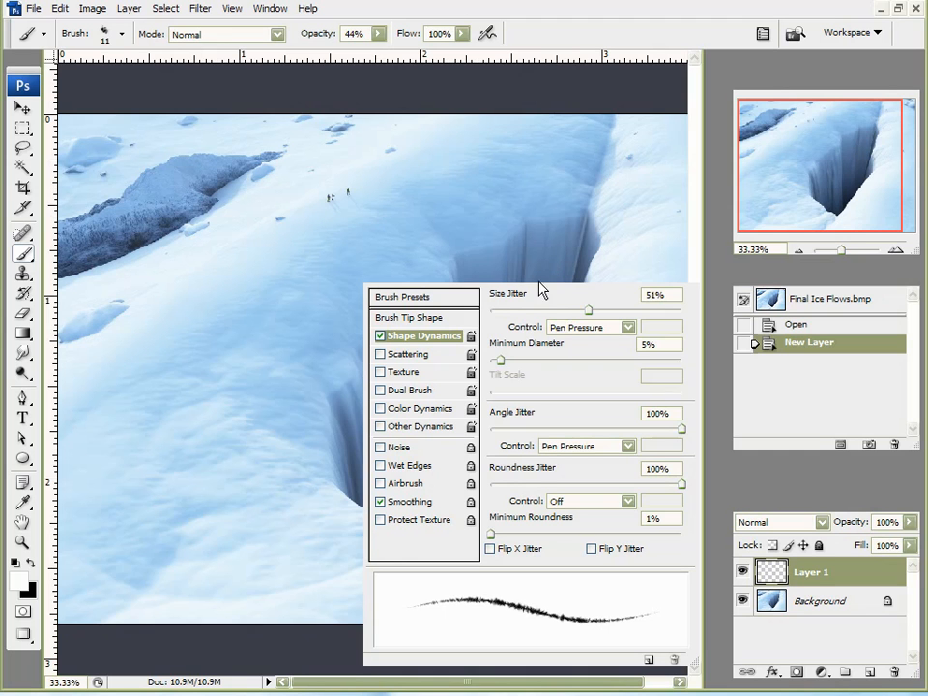
mouse_move(564, 332)
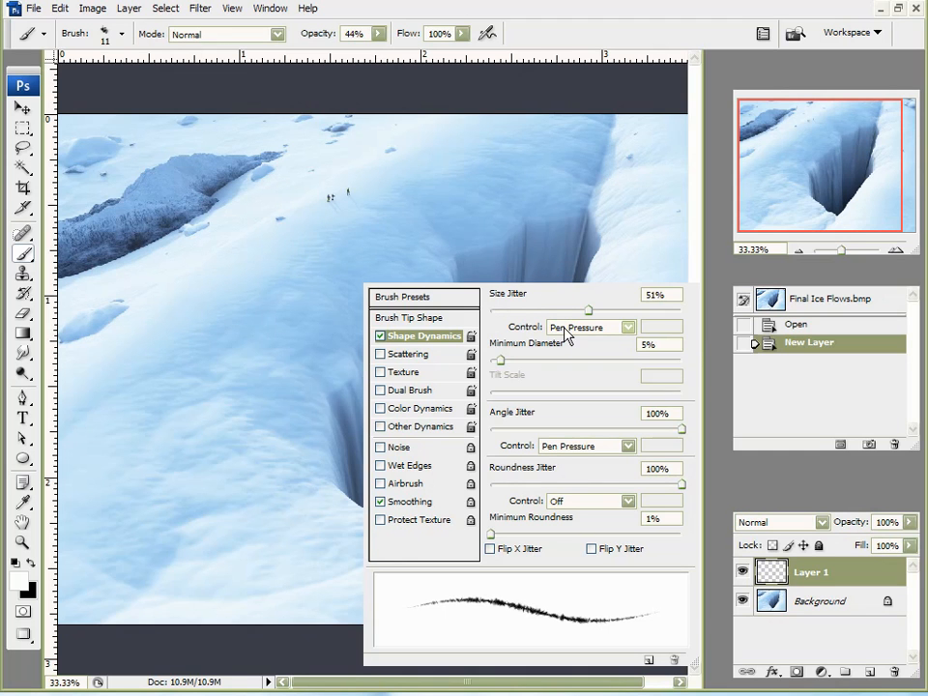
mouse_move(569, 332)
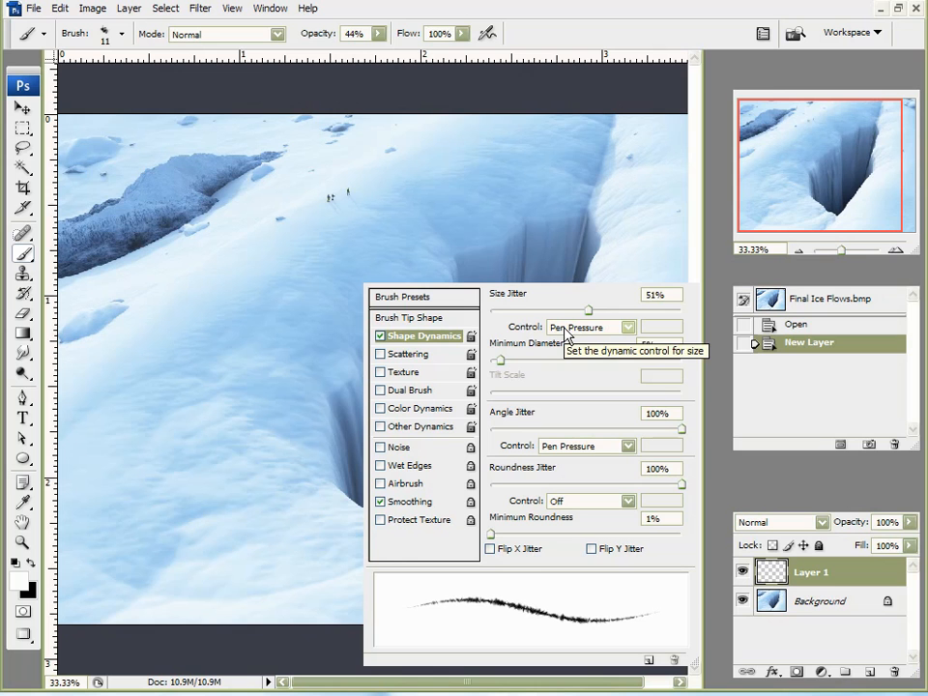
left_click_drag(680, 429, 649, 429)
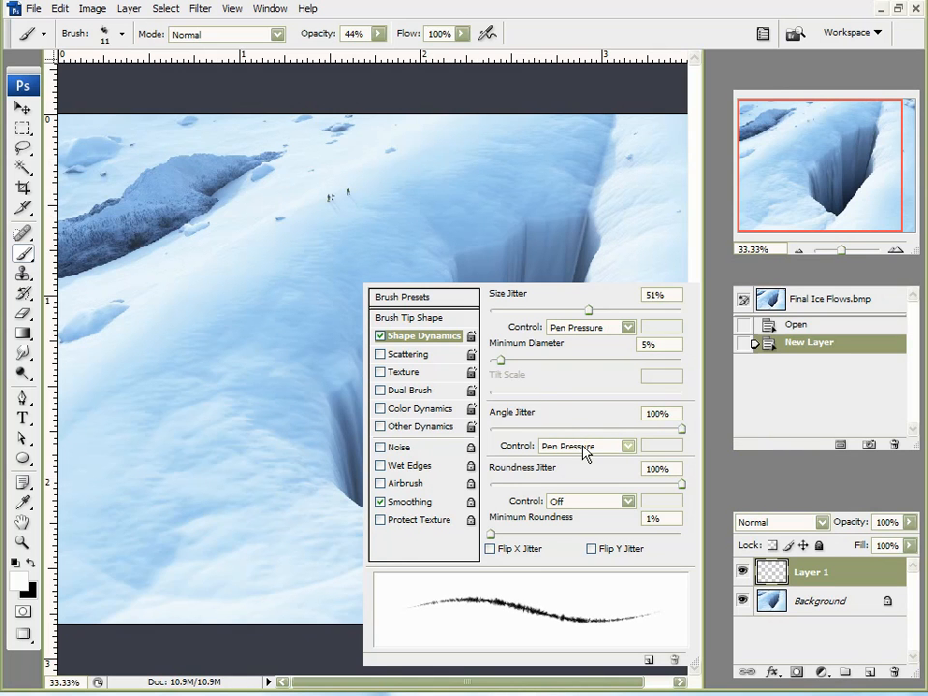
mouse_move(532, 487)
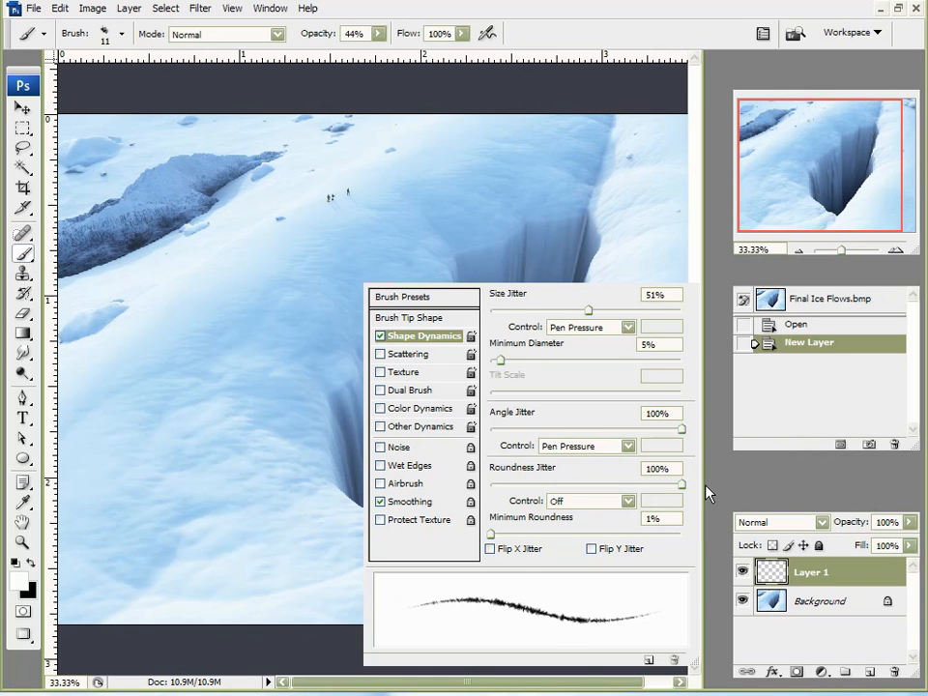
left_click(627, 500)
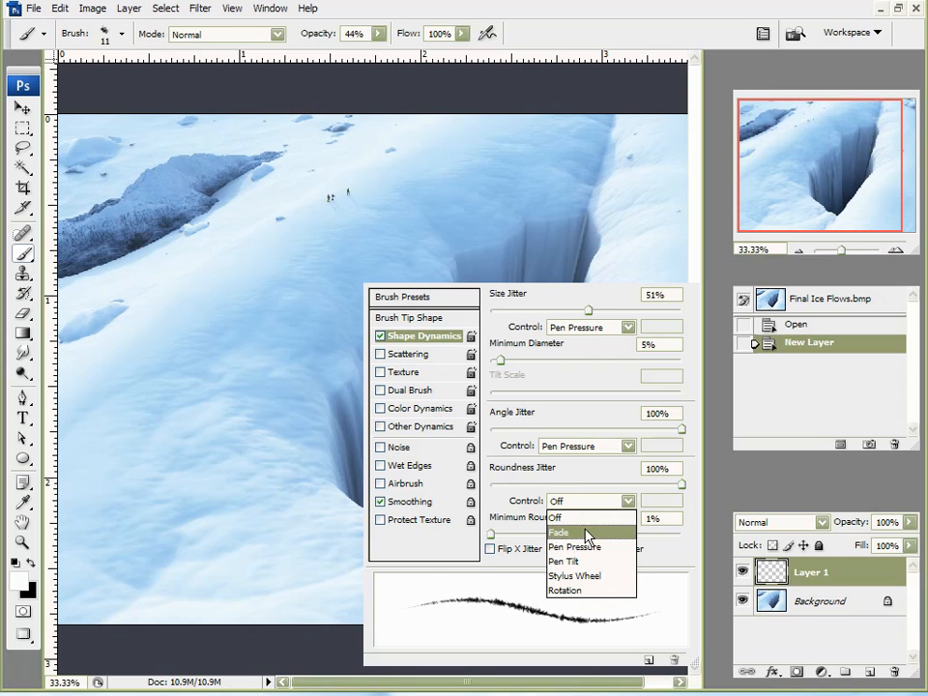
left_click(574, 545)
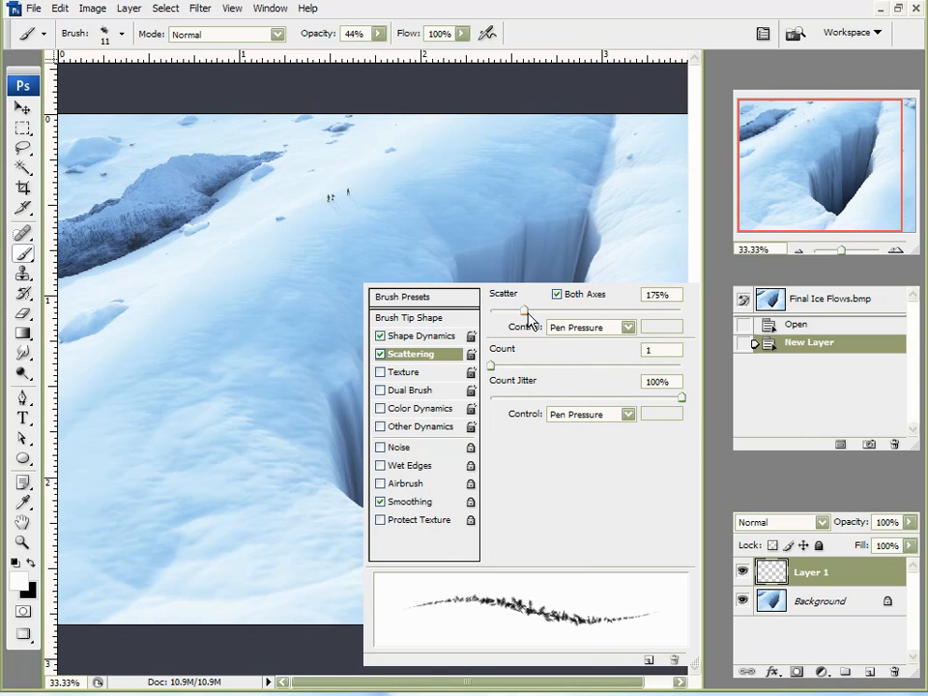
mouse_move(562, 329)
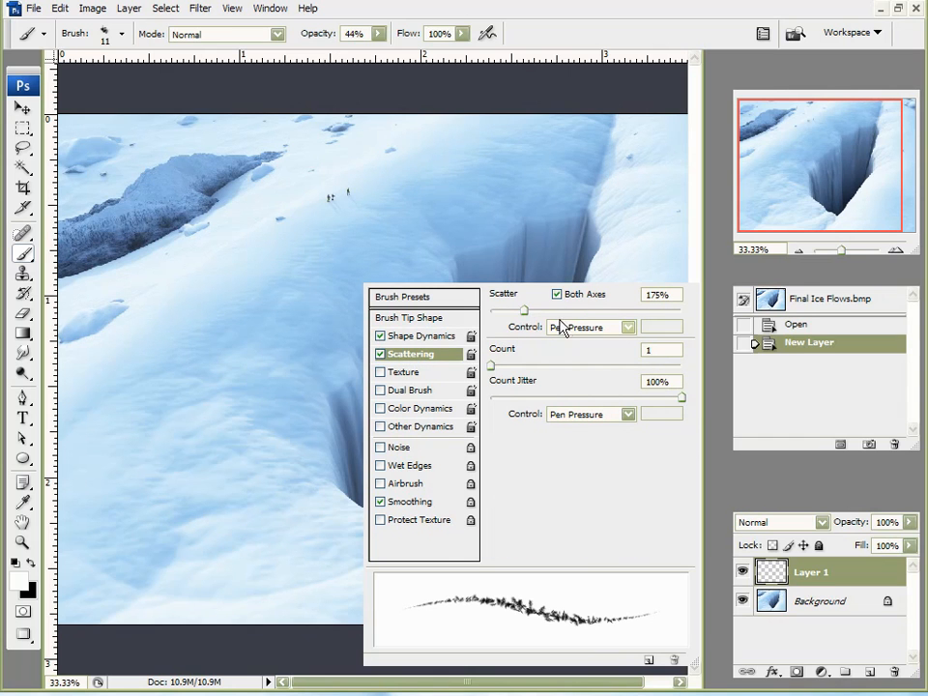
mouse_move(580, 330)
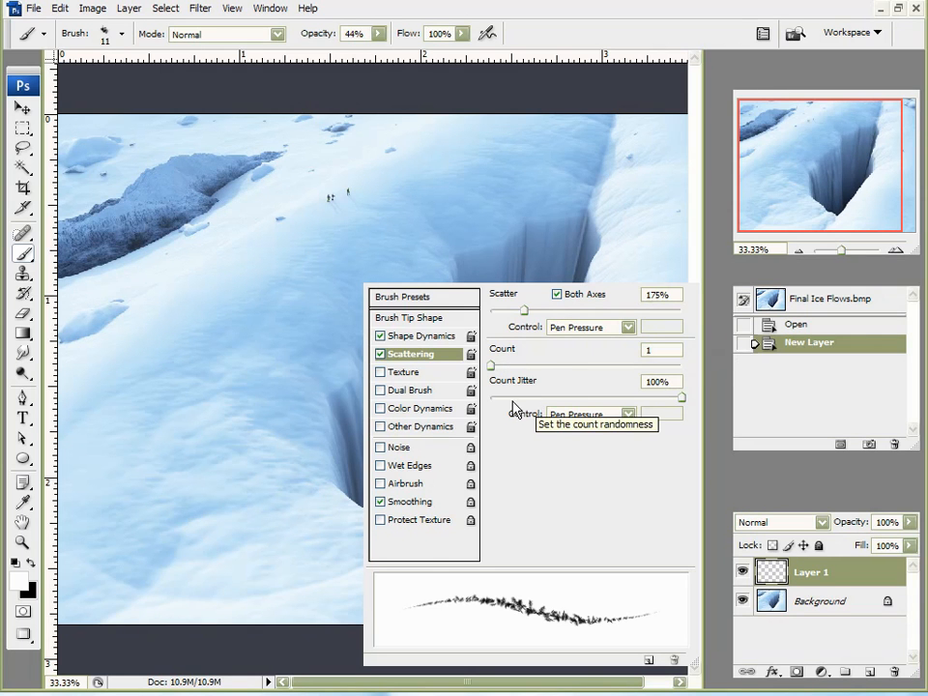
mouse_move(530, 490)
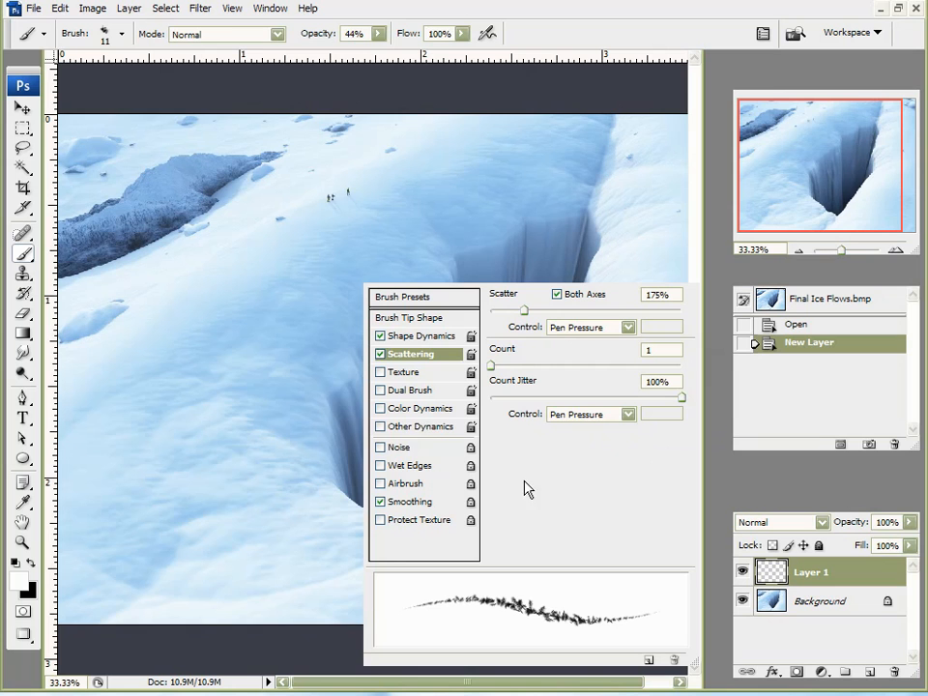
Paint test snow streaks on Layer 1 and raise brush opacity from 44% to 69%.
left_click(427, 427)
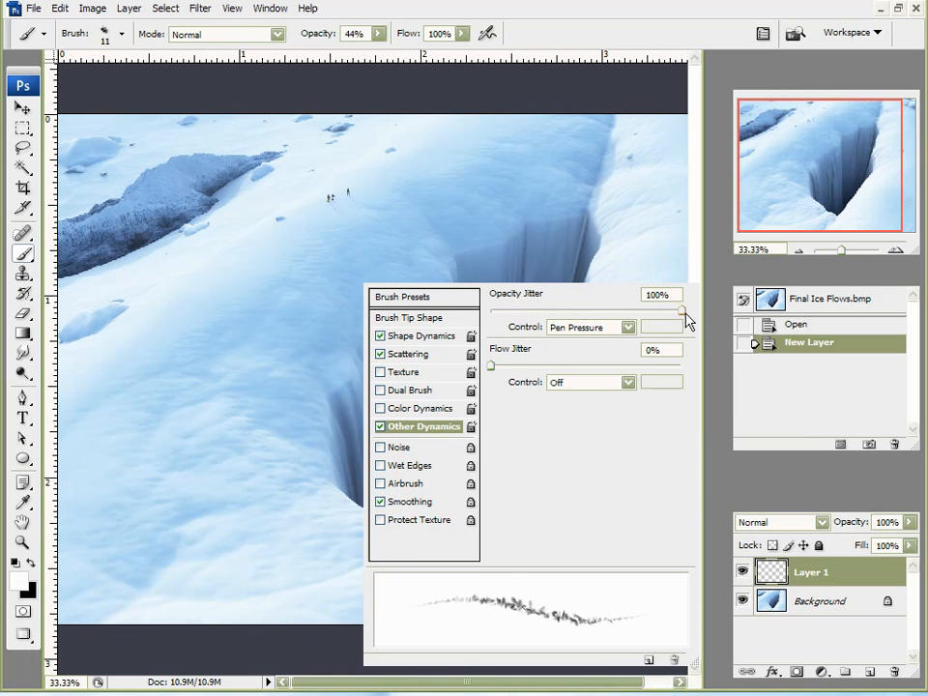
mouse_move(611, 333)
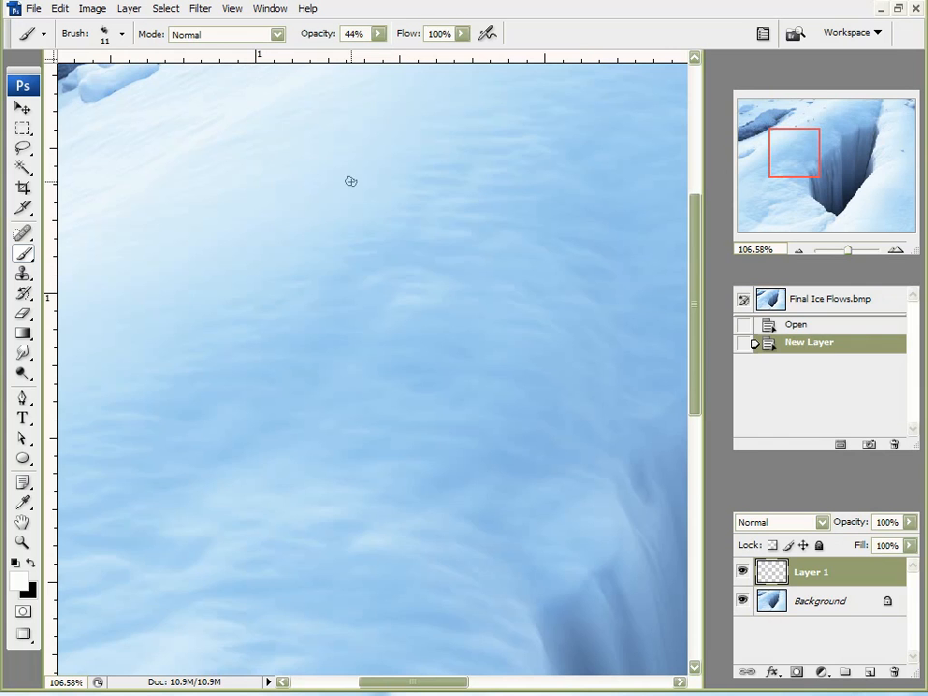
left_click_drag(352, 182, 309, 204)
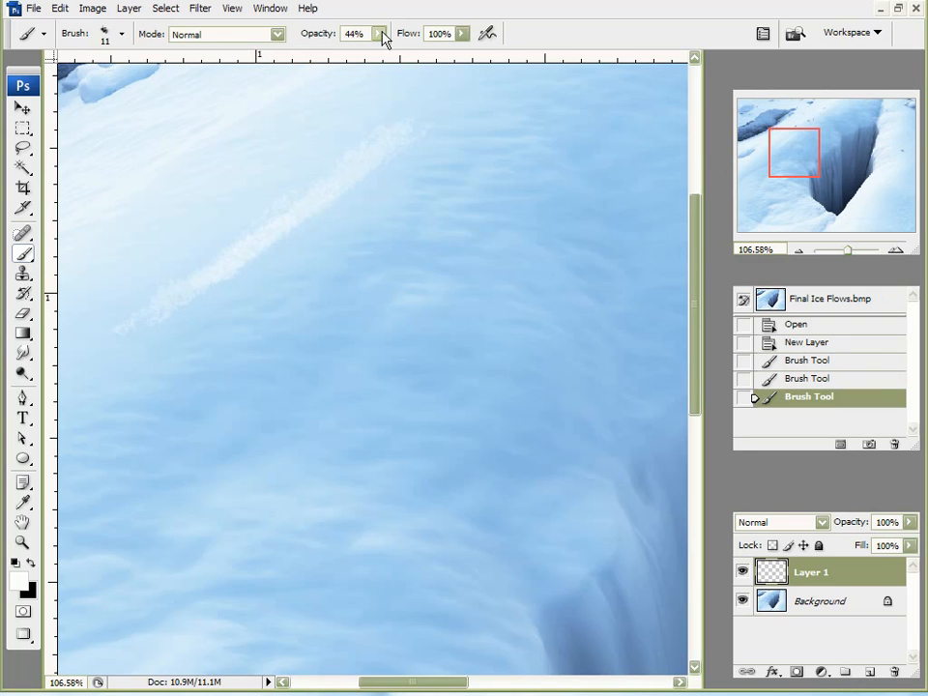
left_click_drag(377, 35, 404, 60)
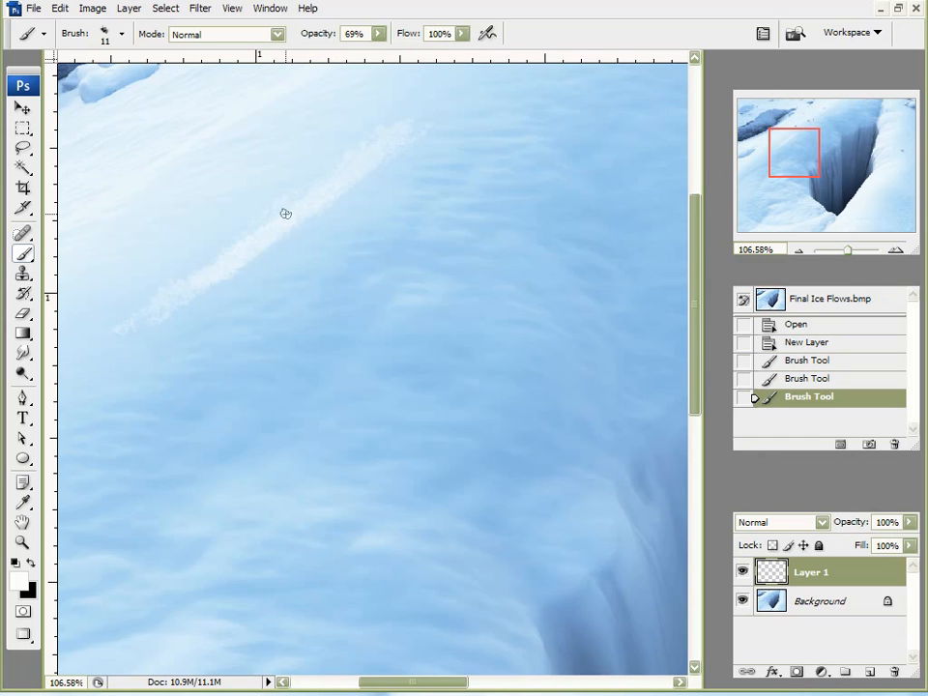
left_click_drag(286, 212, 329, 220)
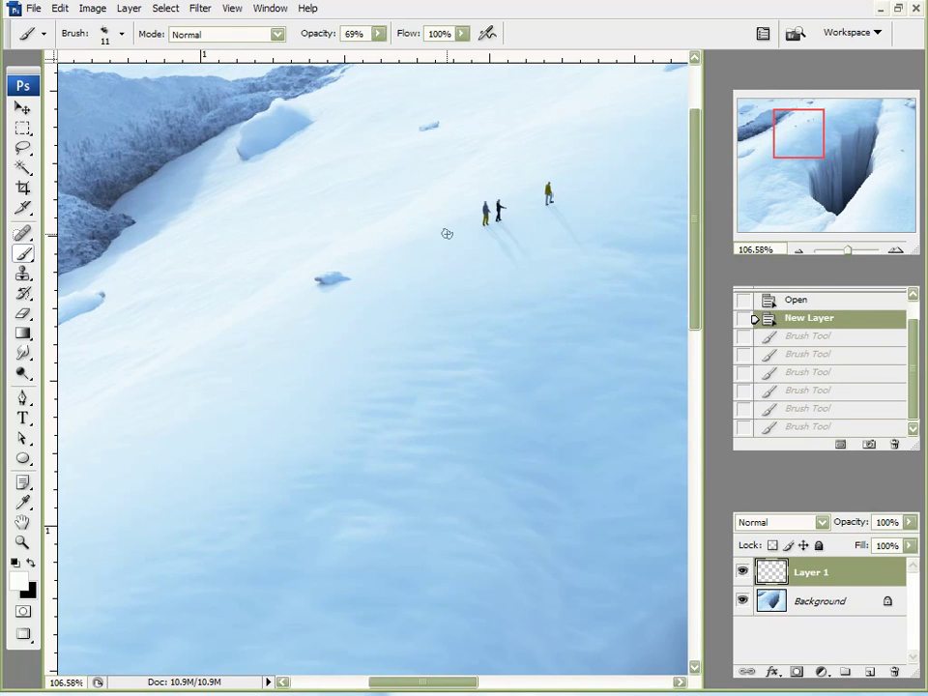
mouse_move(467, 240)
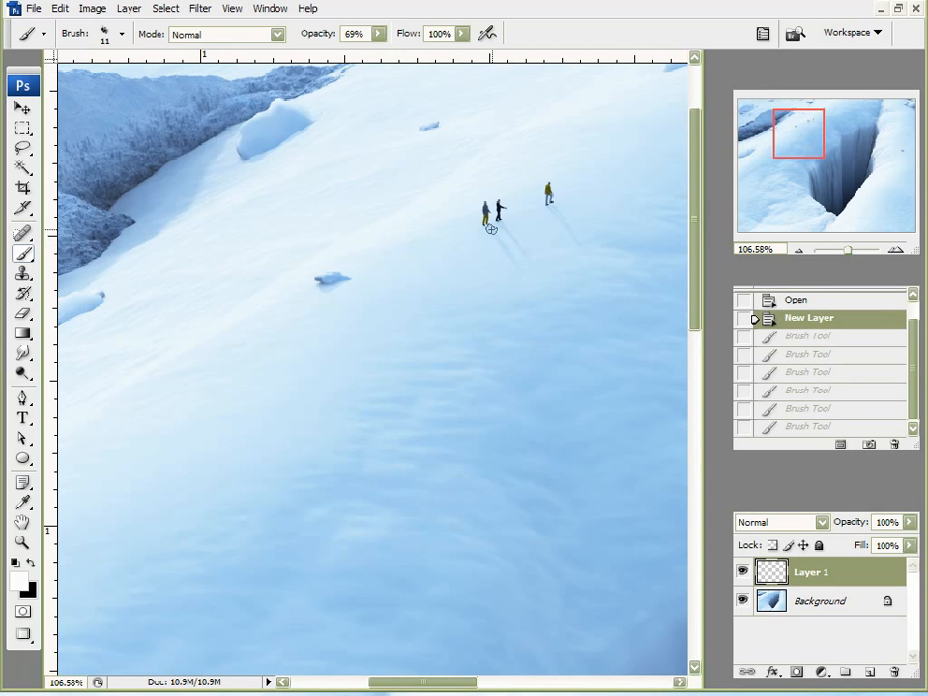
mouse_move(433, 263)
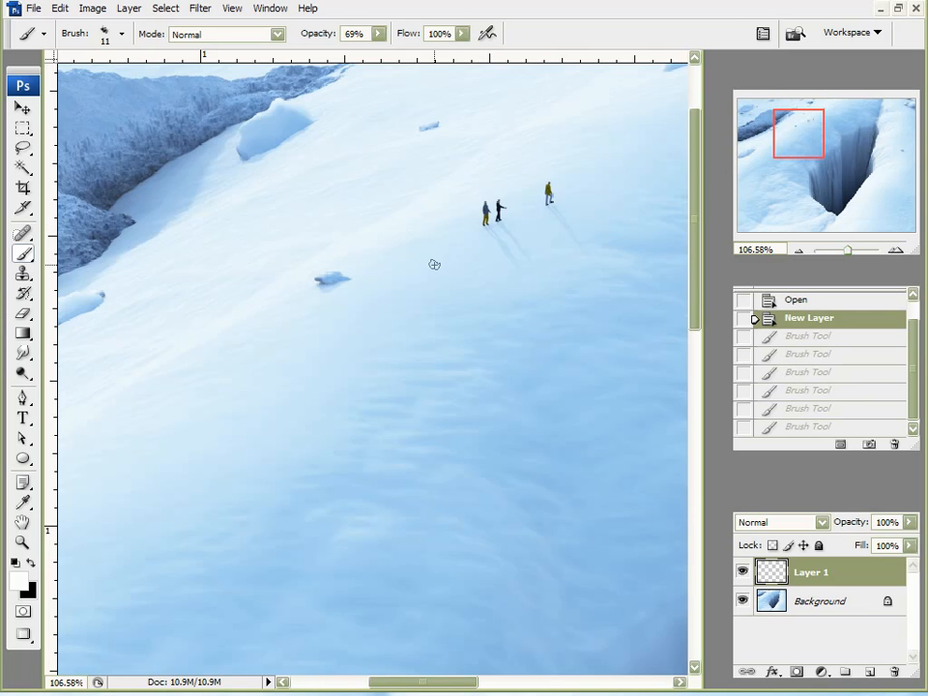
mouse_move(344, 170)
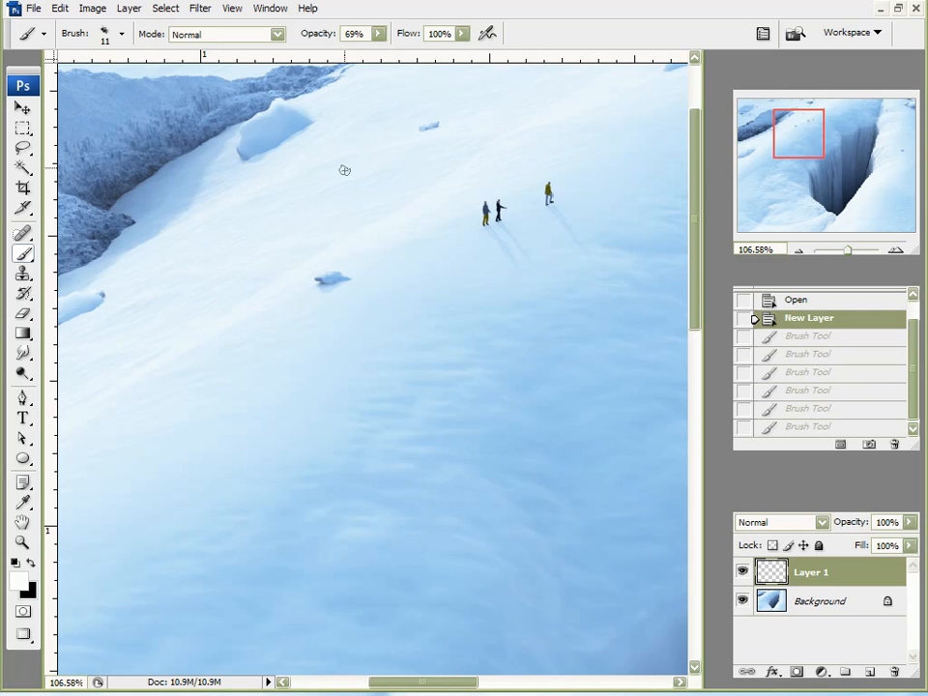
mouse_move(390, 66)
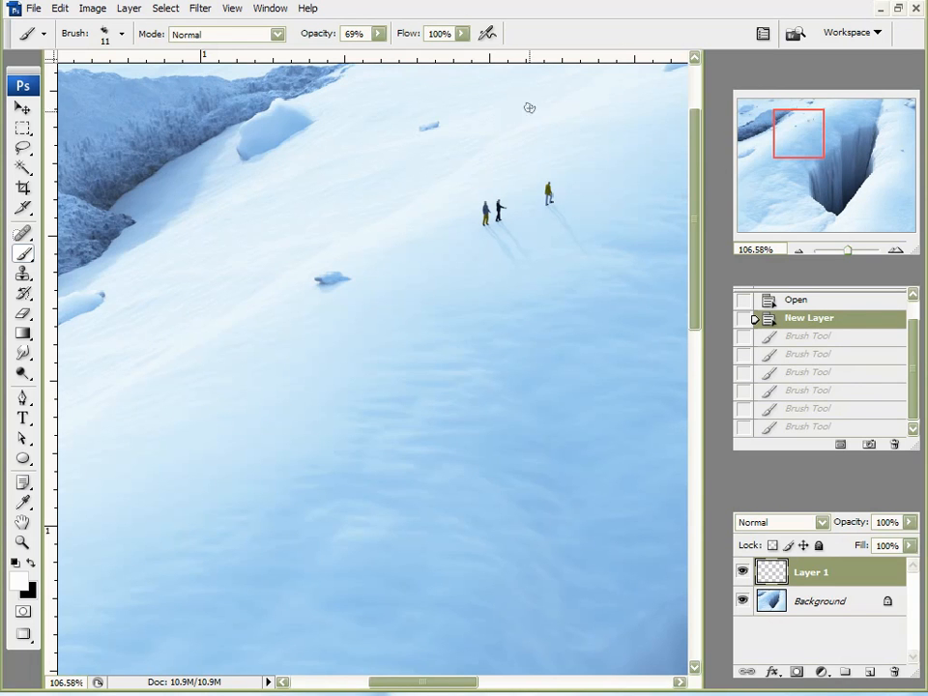
mouse_move(129, 448)
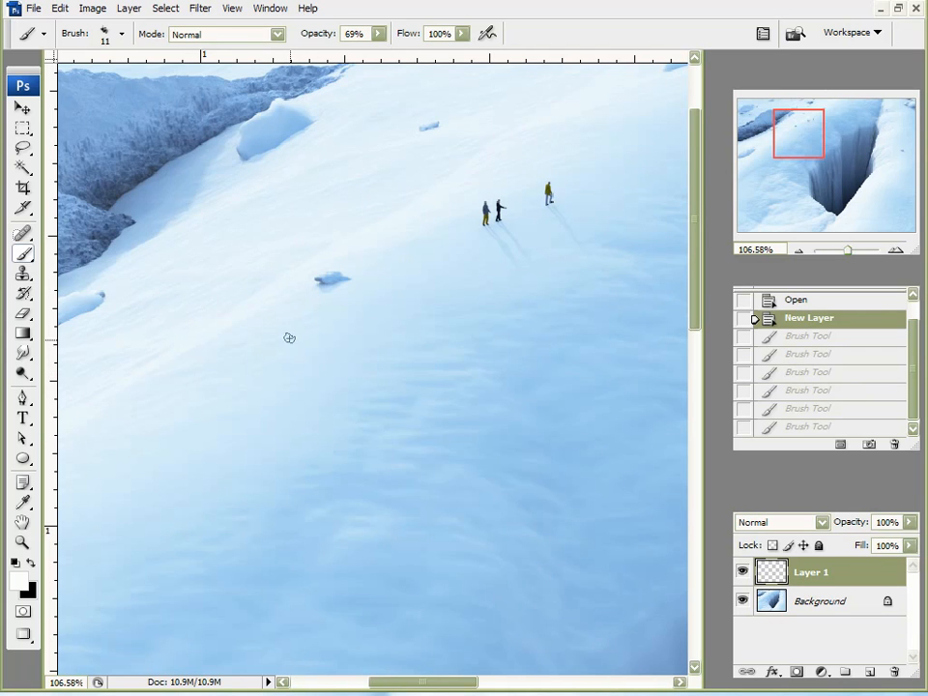
mouse_move(391, 293)
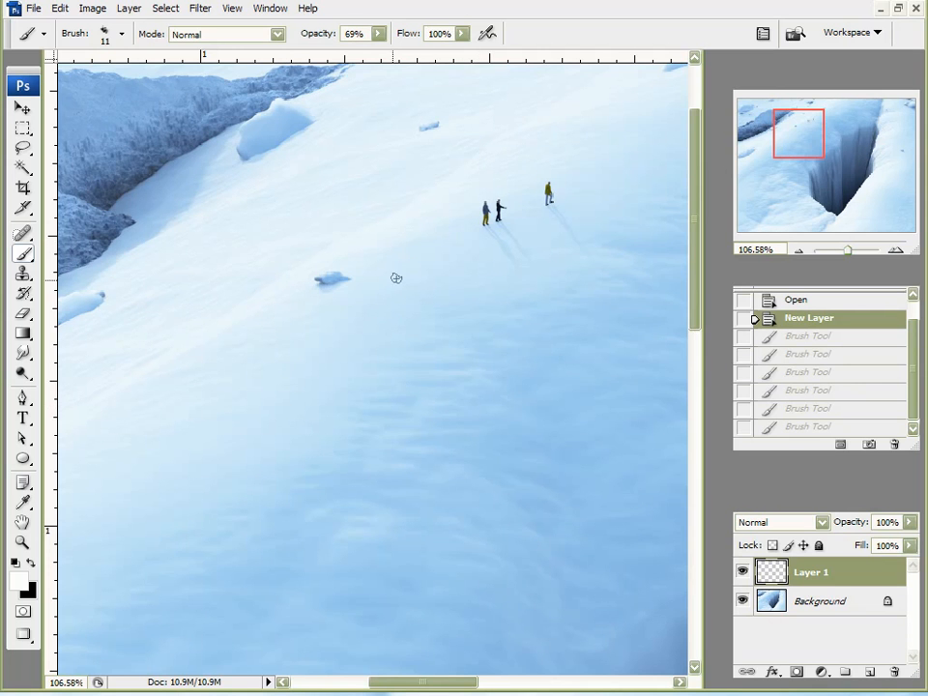
mouse_move(329, 344)
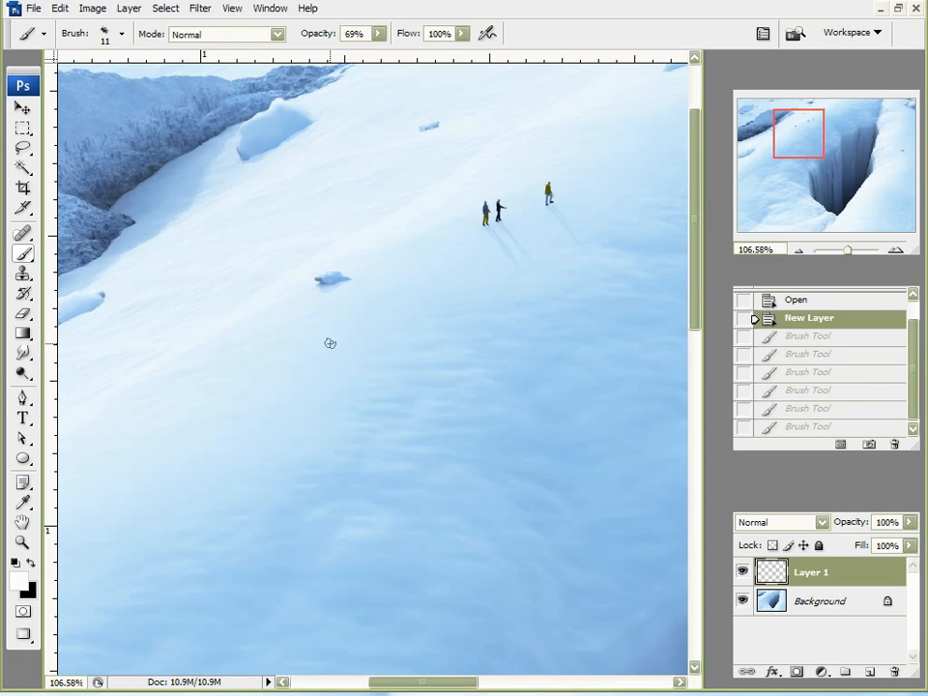
mouse_move(302, 352)
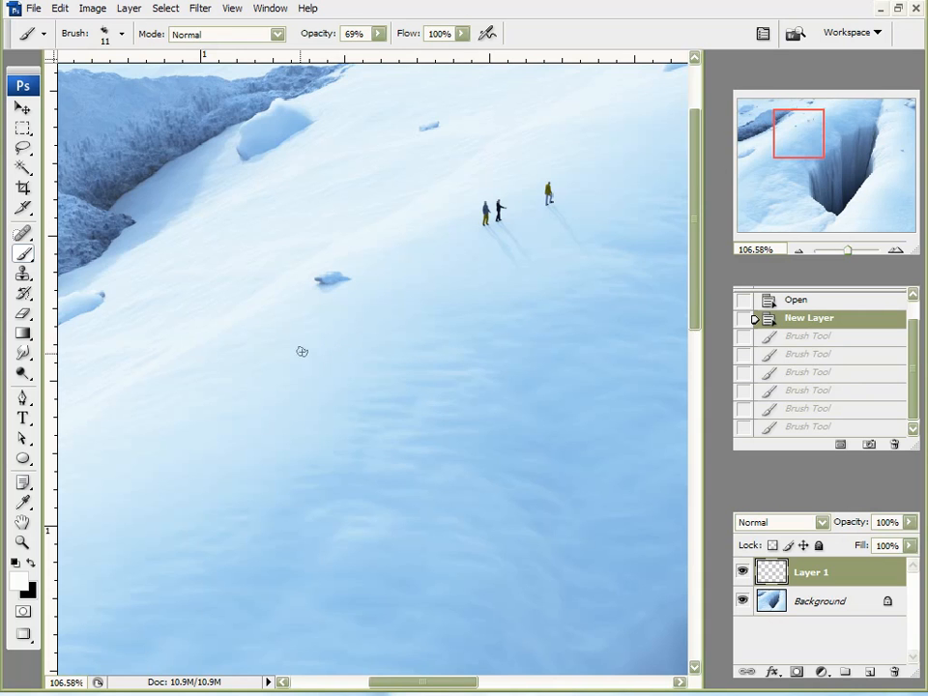
mouse_move(383, 298)
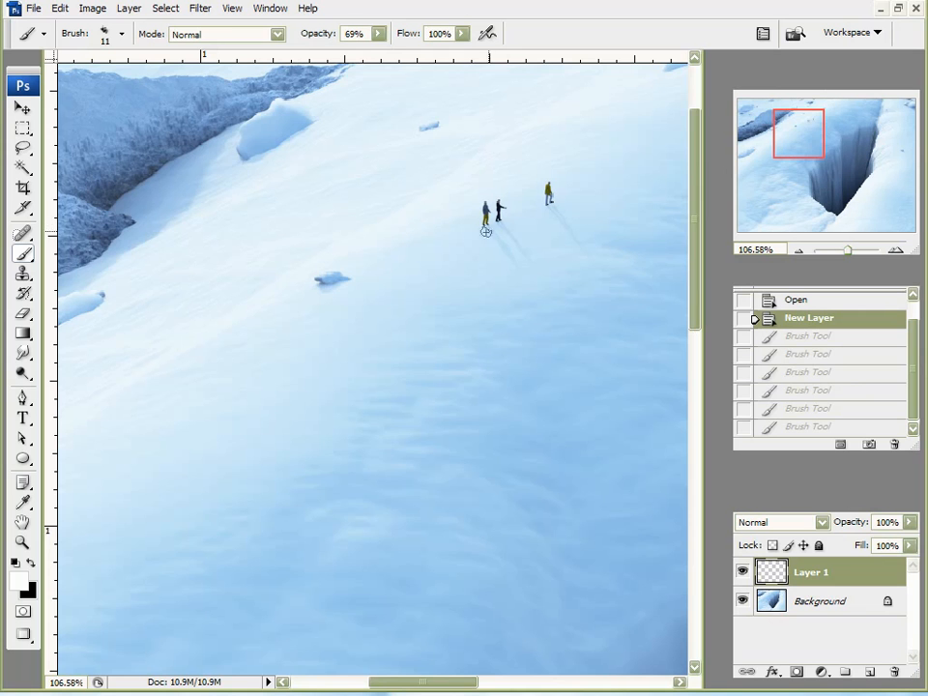
mouse_move(539, 271)
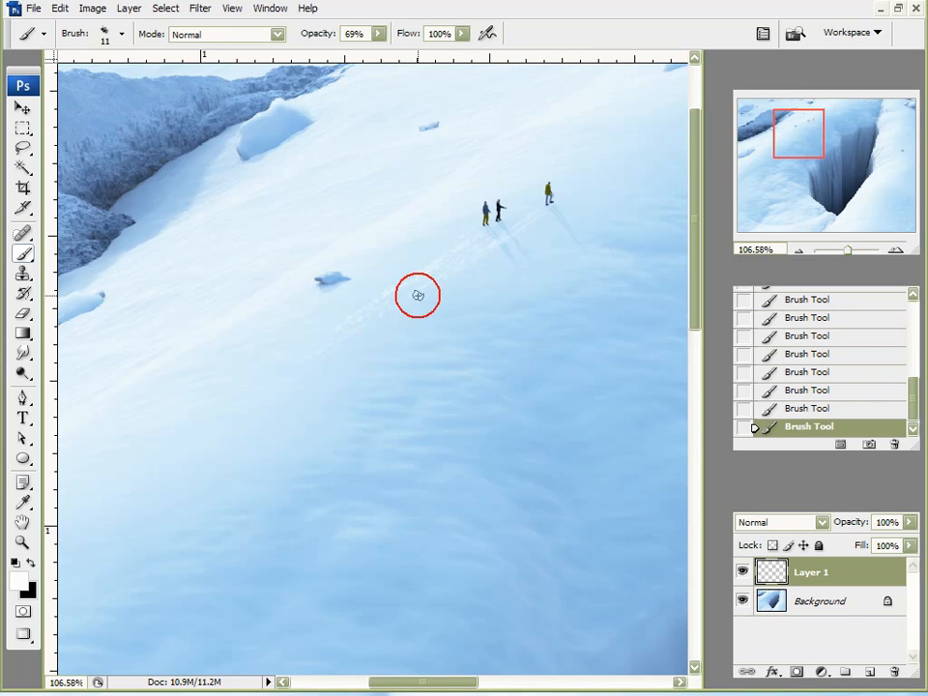
mouse_move(317, 336)
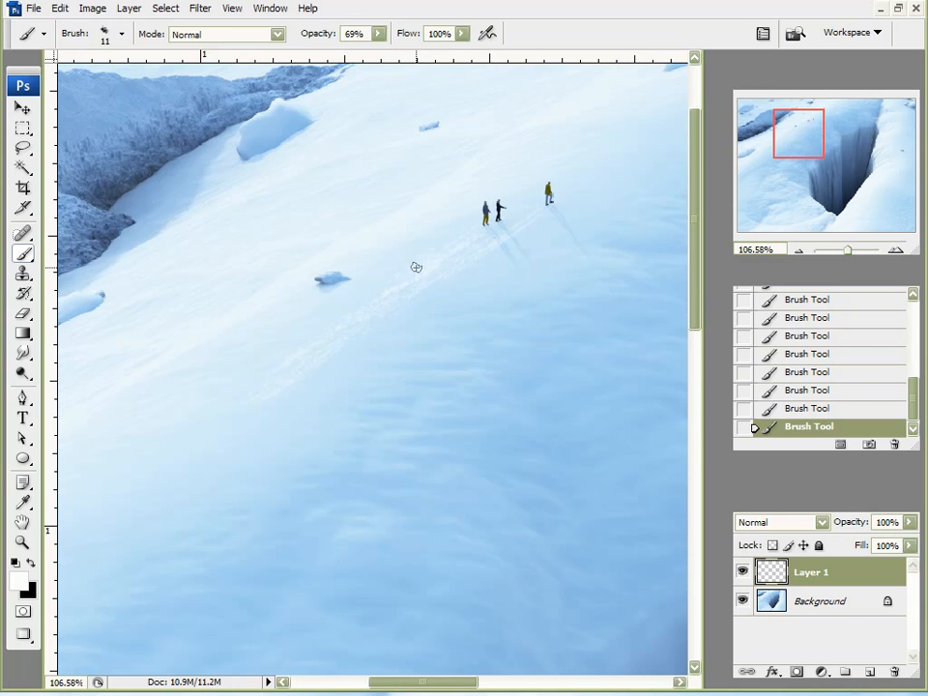
mouse_move(390, 296)
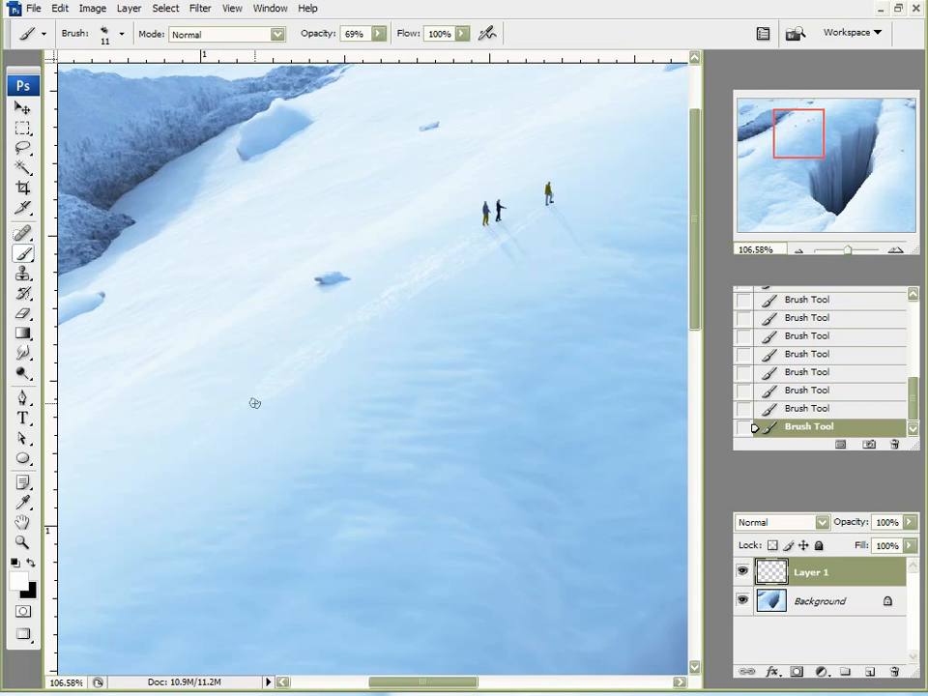
mouse_move(460, 255)
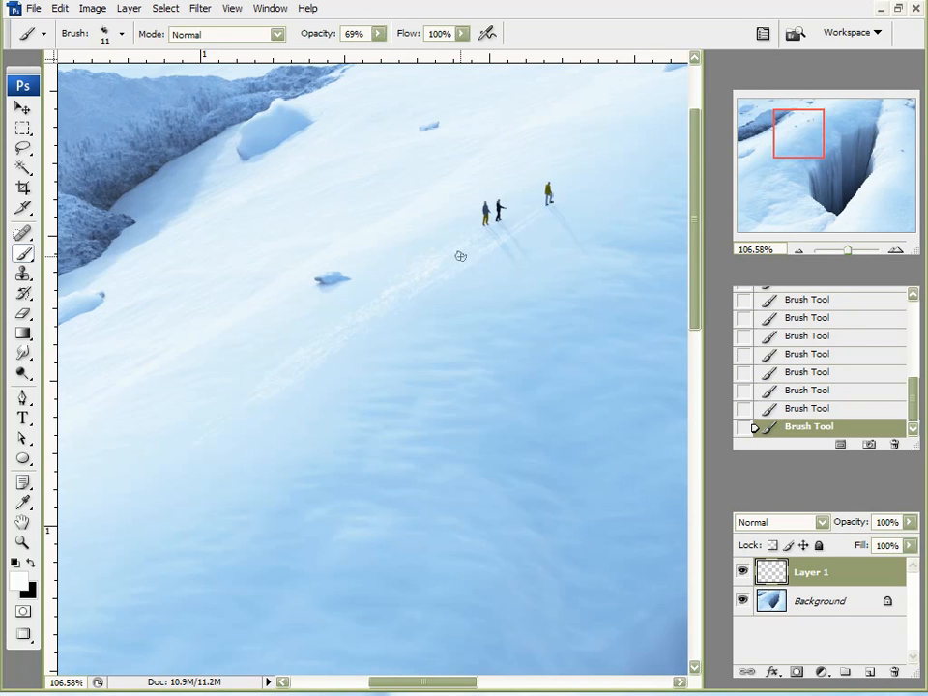
mouse_move(358, 333)
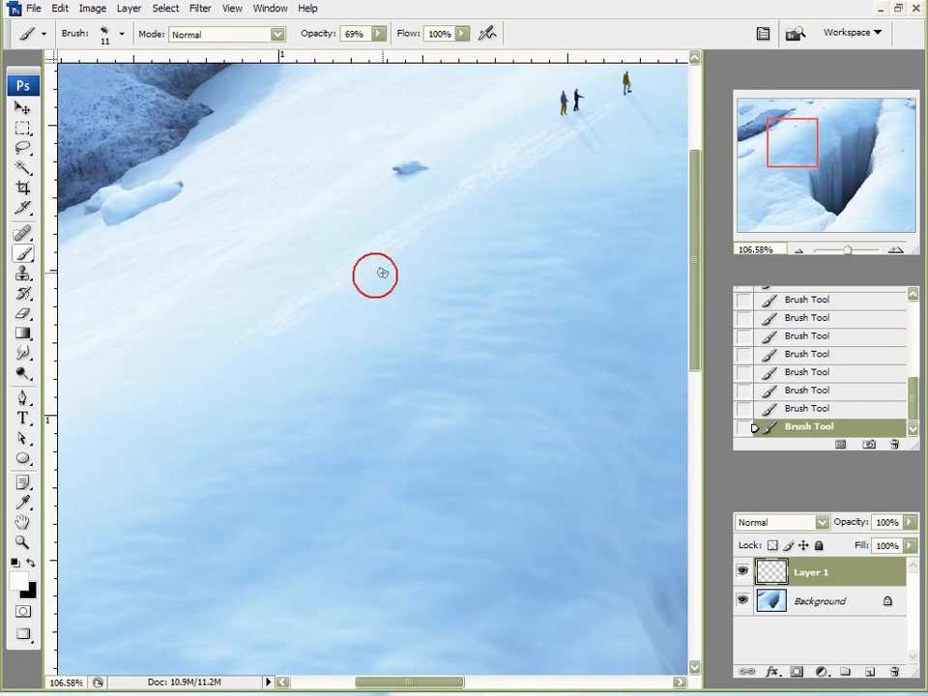
mouse_move(311, 315)
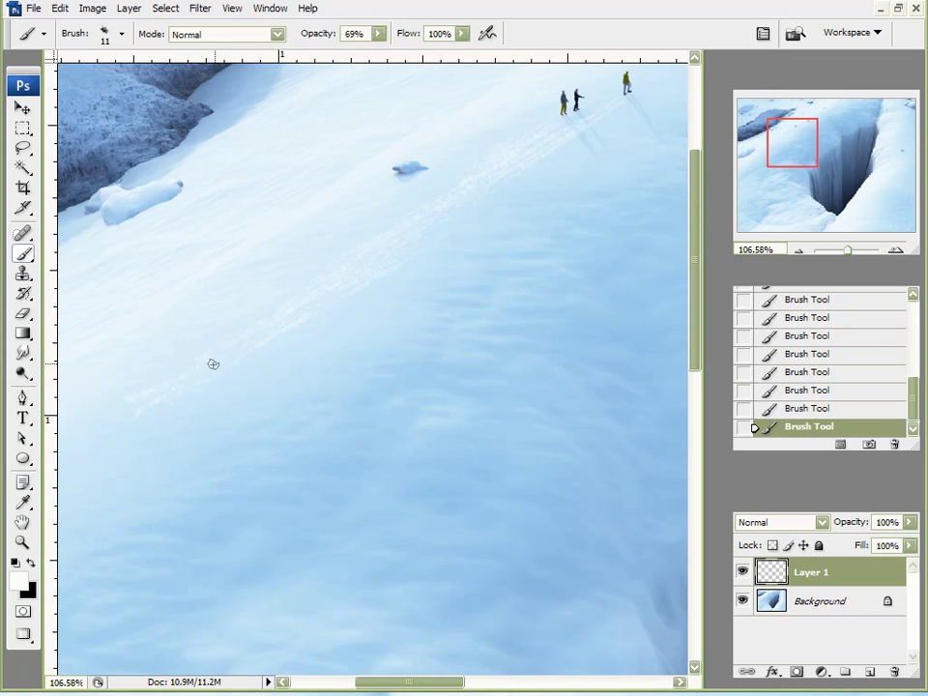
Extend the faint disturbed-snow trail further toward the lower left of the slope.
left_click_drag(792, 143, 782, 159)
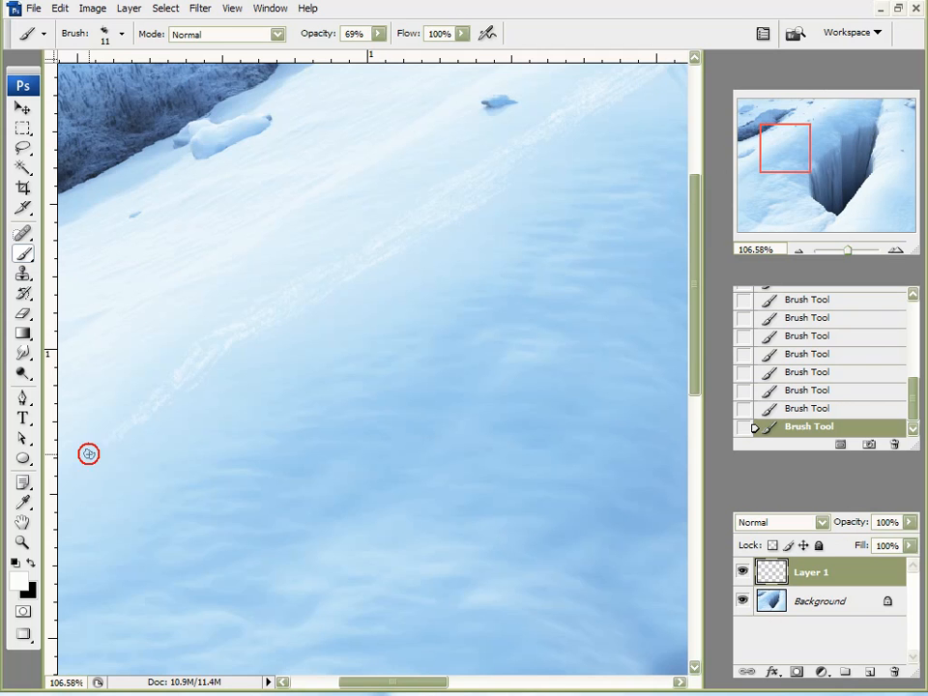
mouse_move(214, 353)
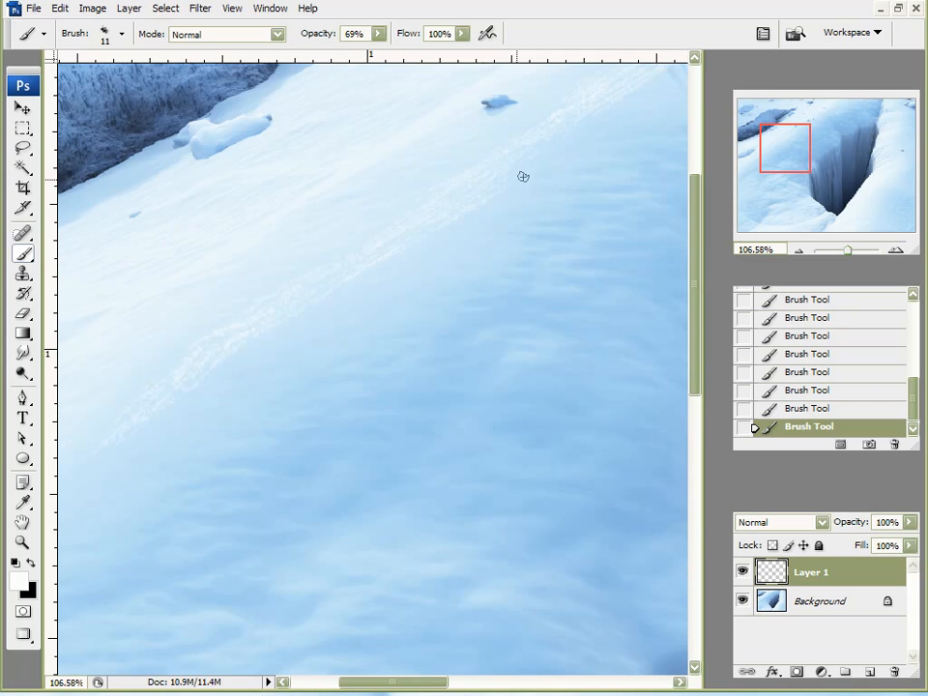
mouse_move(440, 193)
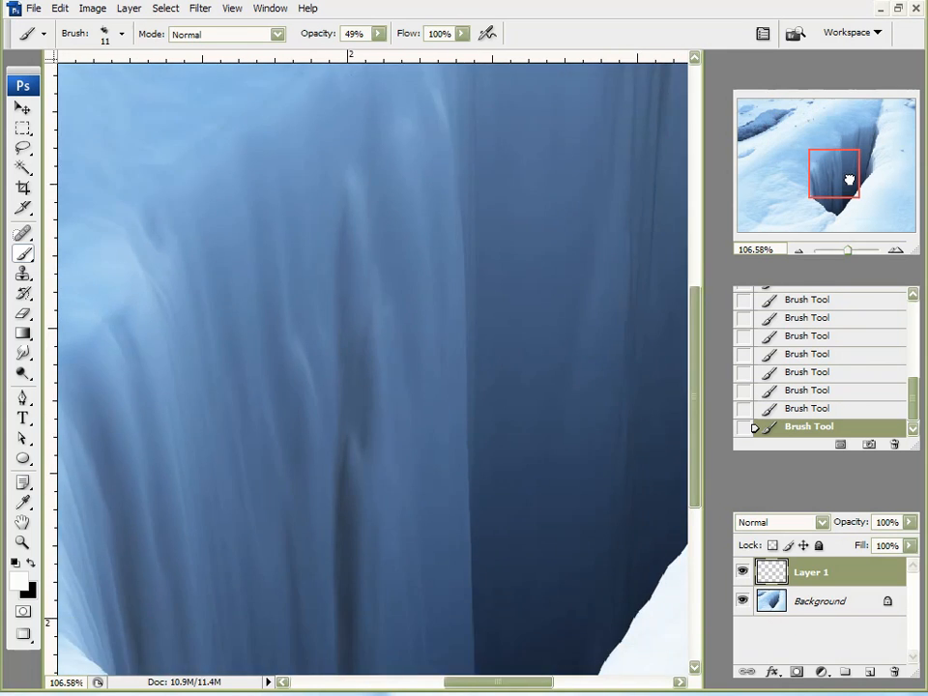
Pan the Navigator back over the explorers and zoom in to about 246%.
left_click_drag(833, 170, 794, 139)
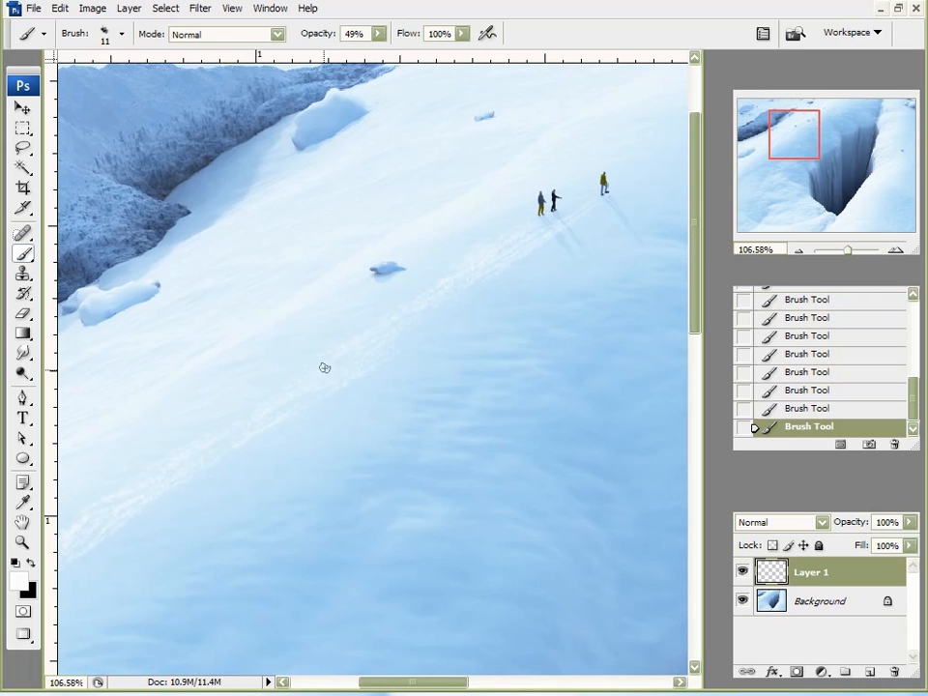
mouse_move(352, 352)
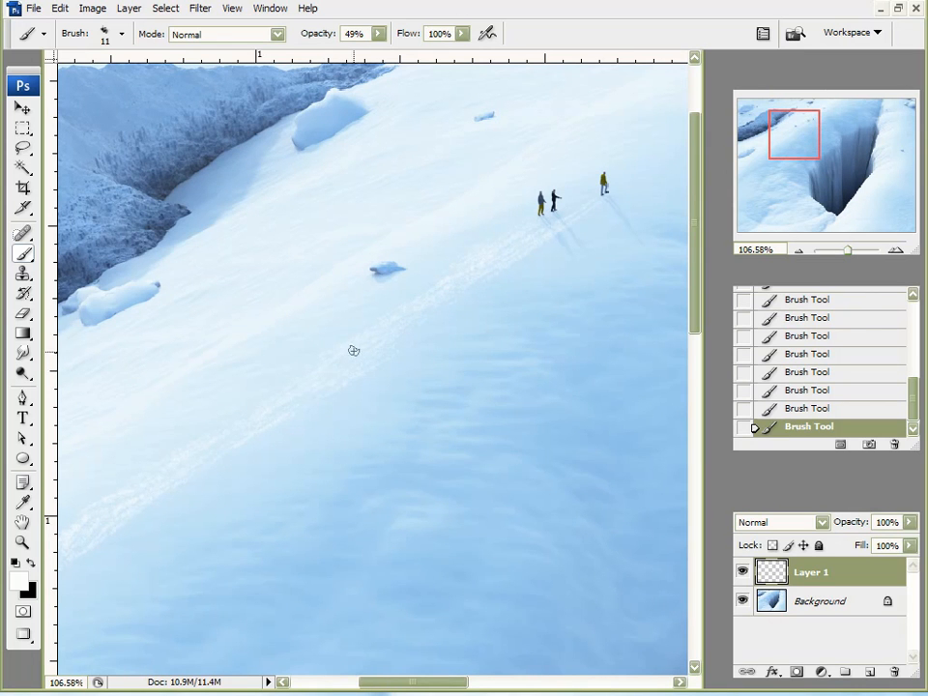
mouse_move(526, 236)
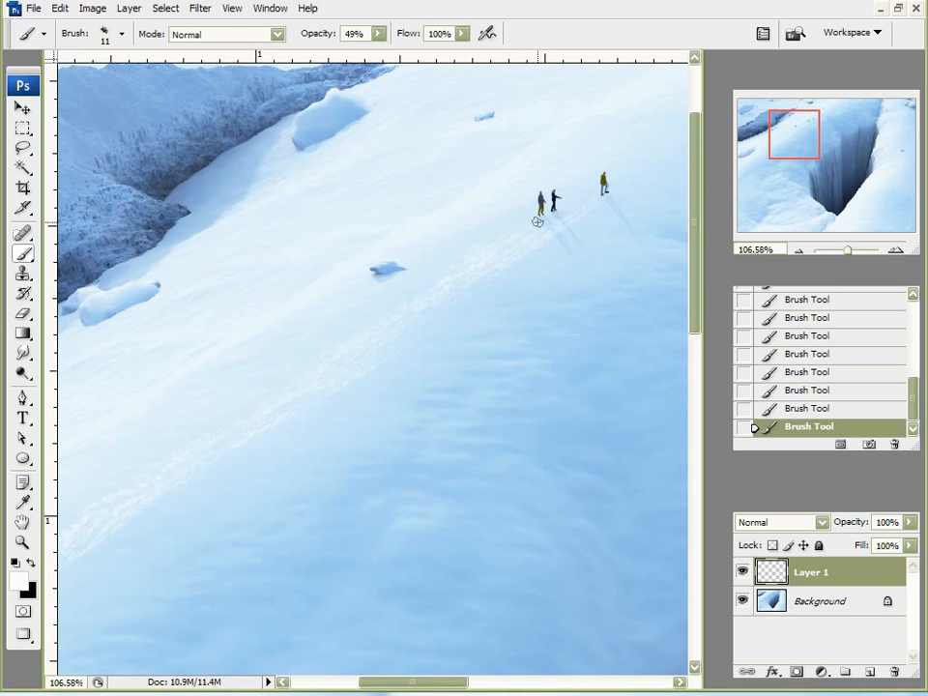
mouse_move(587, 211)
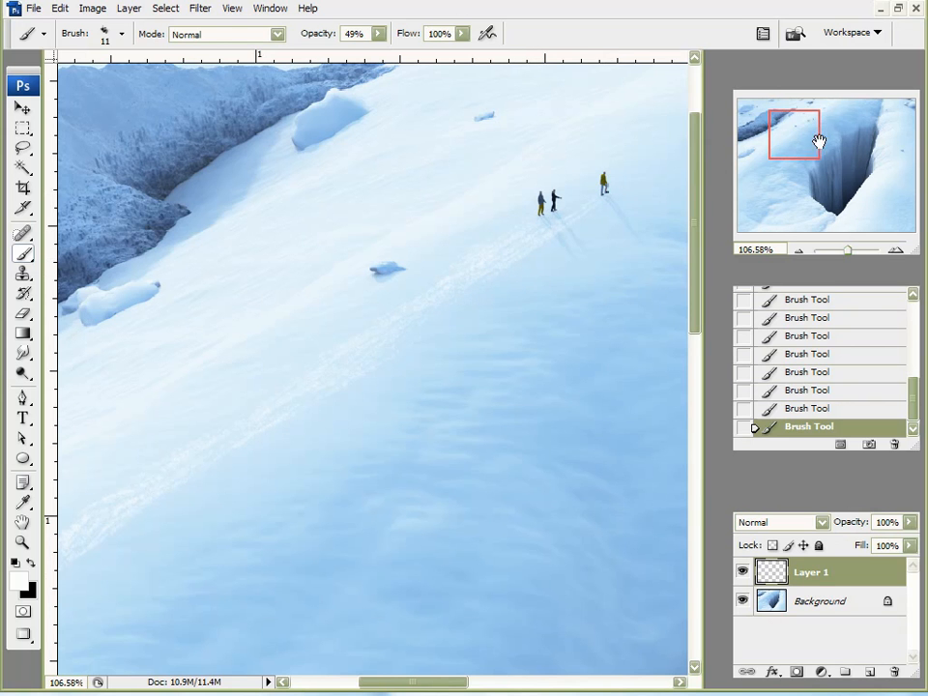
left_click_drag(847, 251, 858, 251)
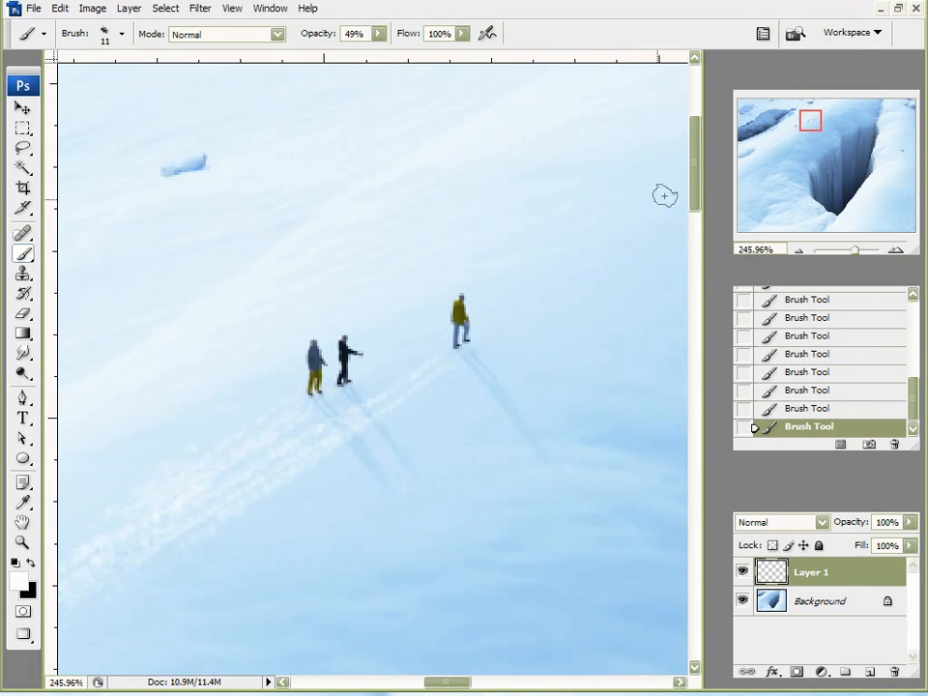
mouse_move(296, 83)
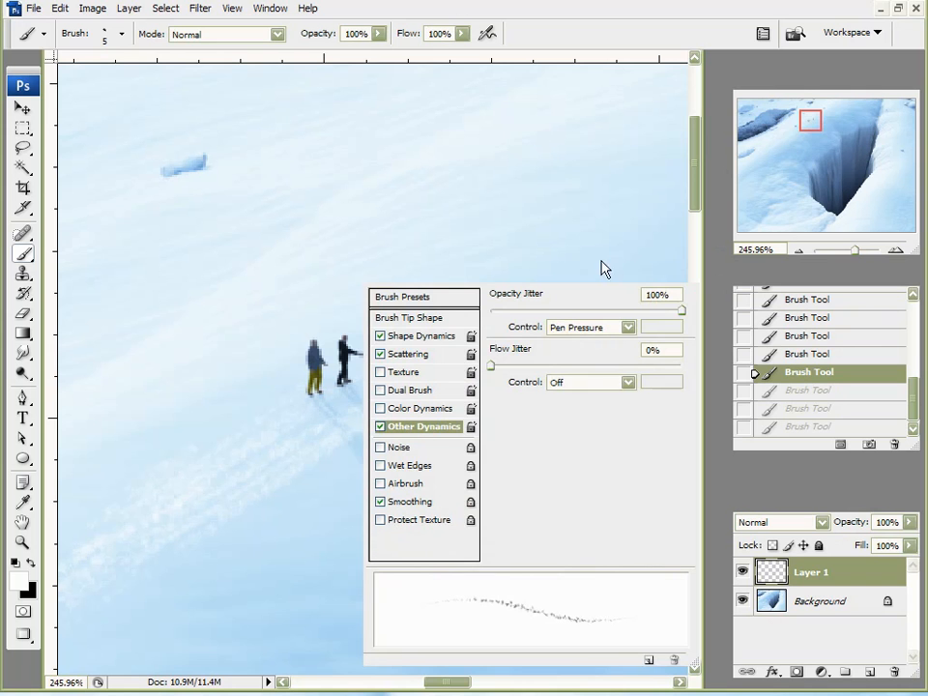
Step back in History to undo the last trail strokes before switching to a 5 px brush.
left_click(379, 427)
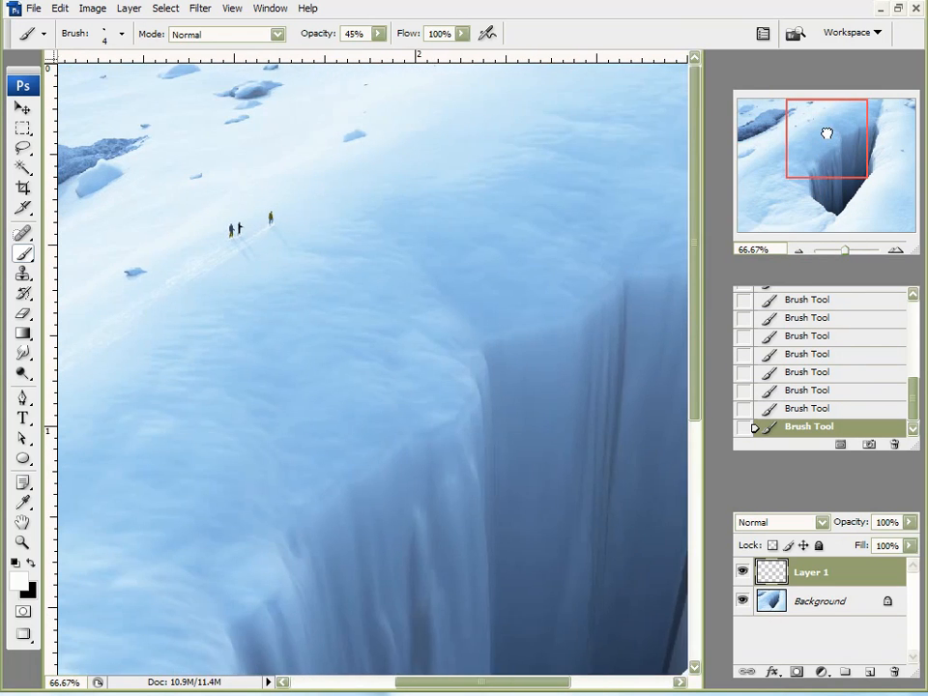
Duplicate the snow-trail Layer 1, reselect the original, and zoom in on the trails.
left_click(19, 93)
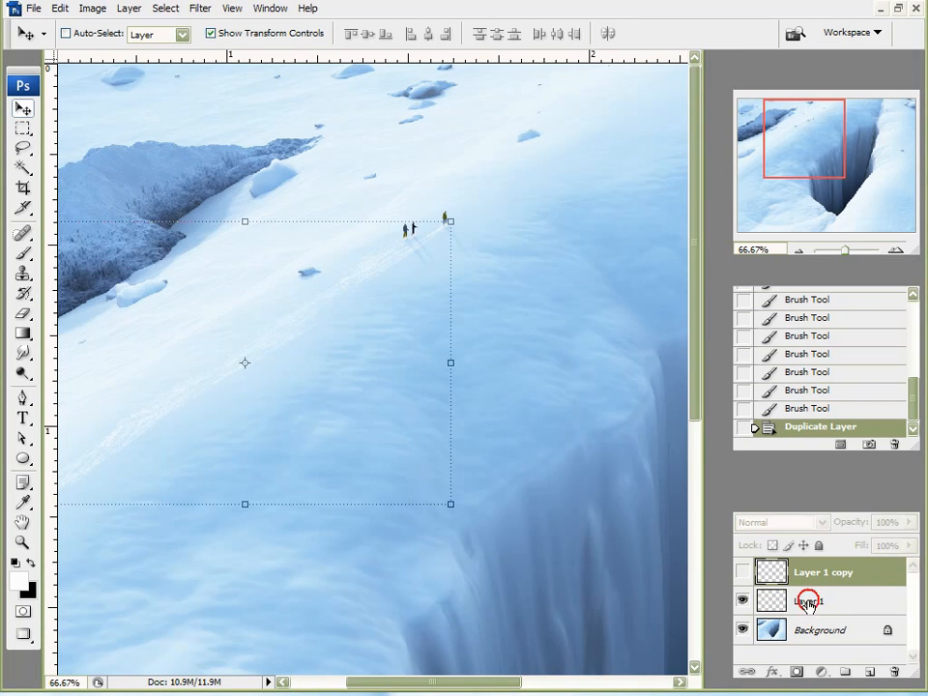
left_click(812, 601)
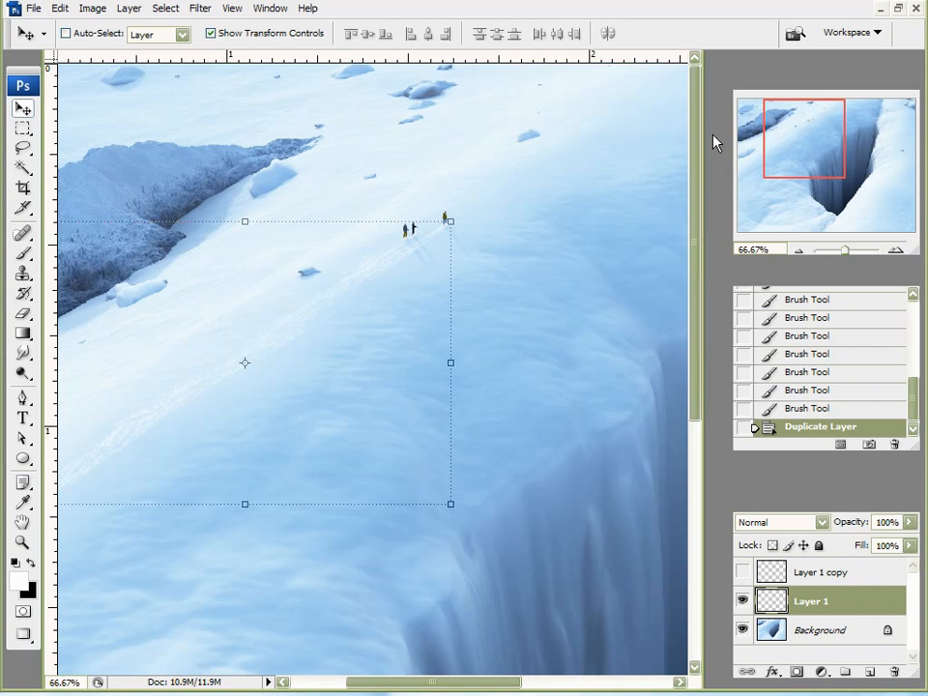
left_click(99, 8)
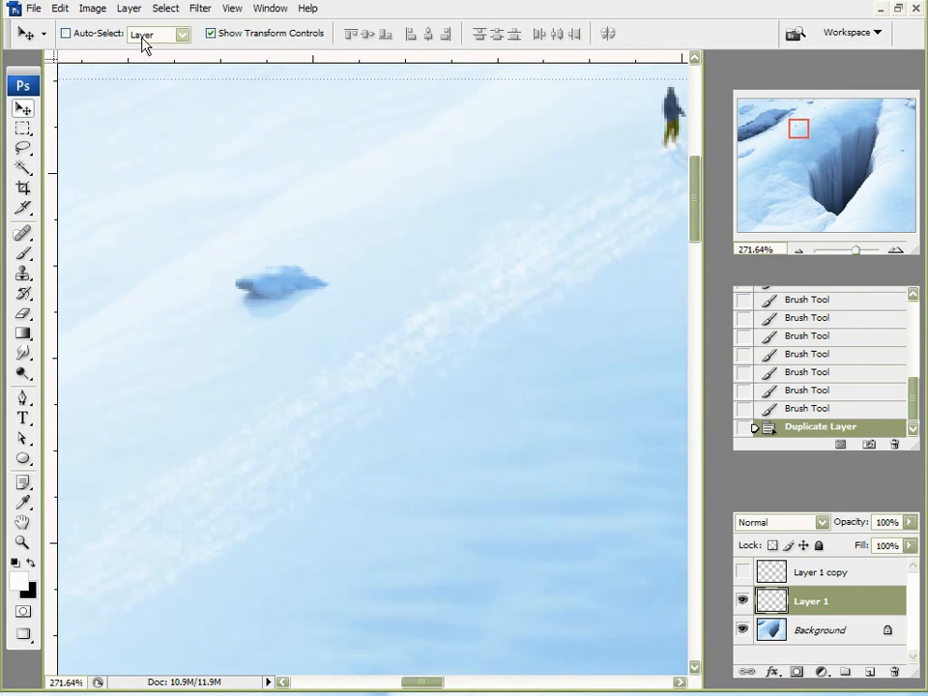
Colorize the original trail layer via Hue/Saturation, darkening it and shifting the hue to blue around 195.
left_click(79, 8)
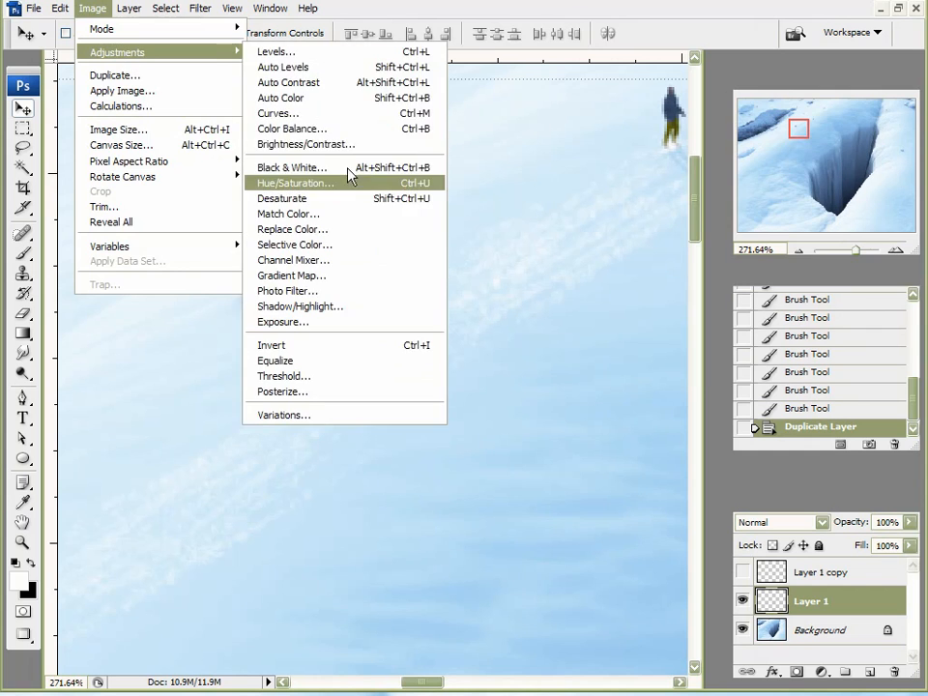
left_click(294, 181)
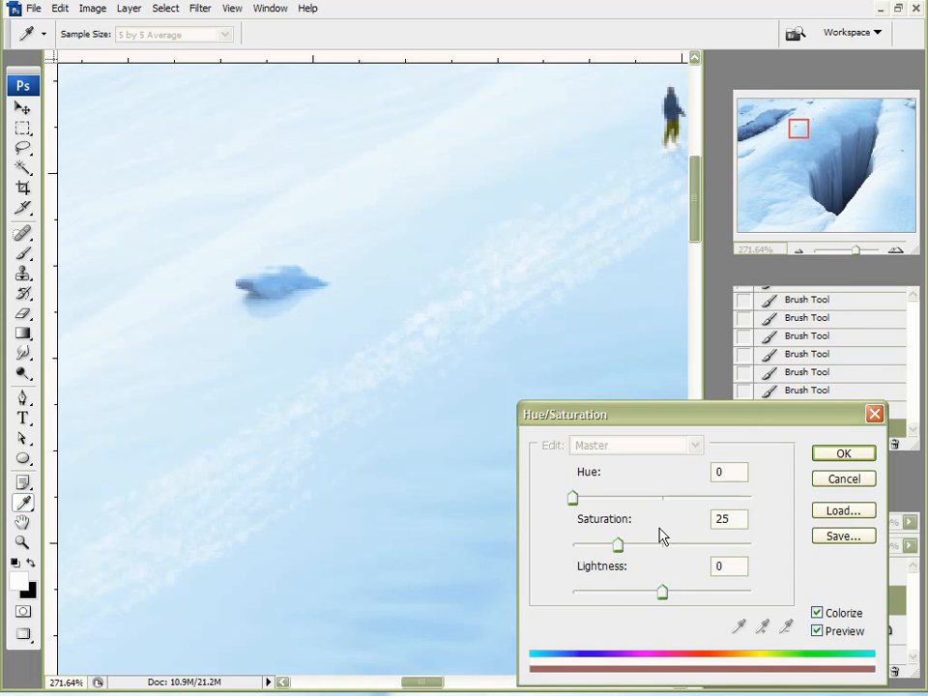
left_click_drag(661, 591, 634, 591)
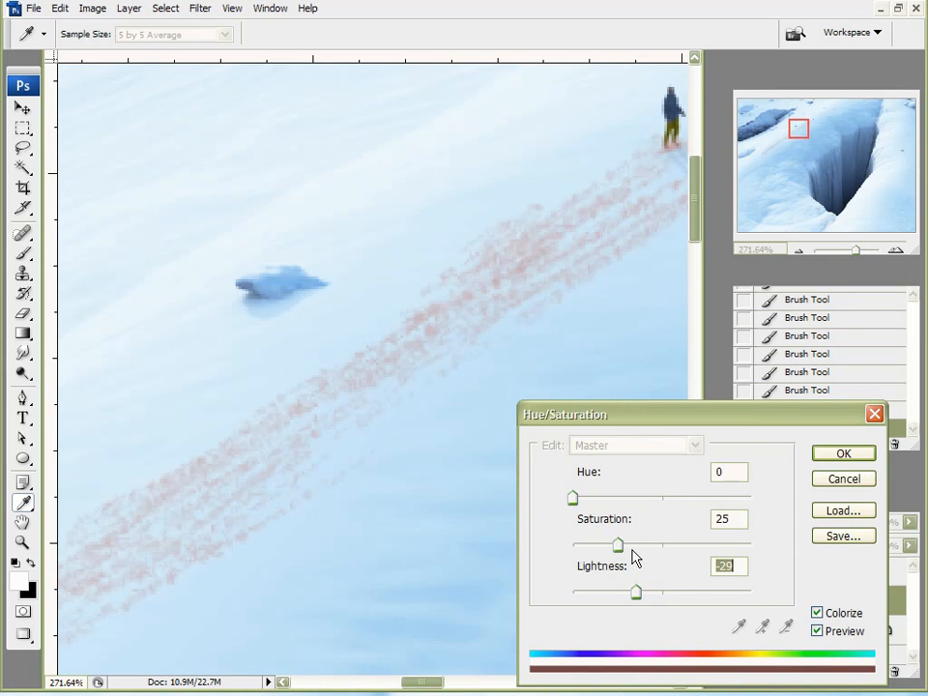
left_click_drag(619, 545, 719, 545)
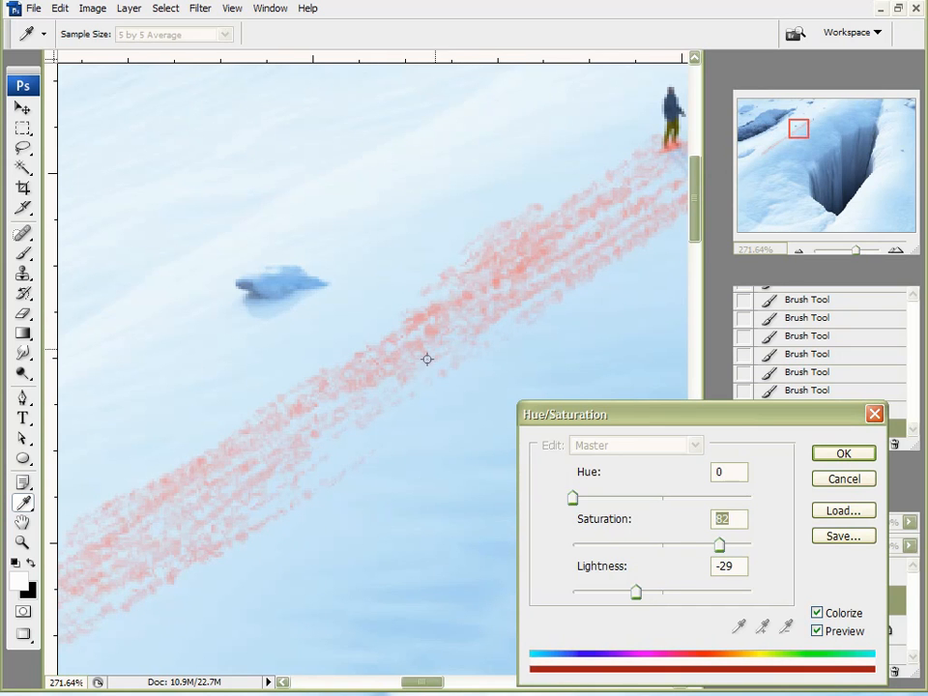
mouse_move(309, 286)
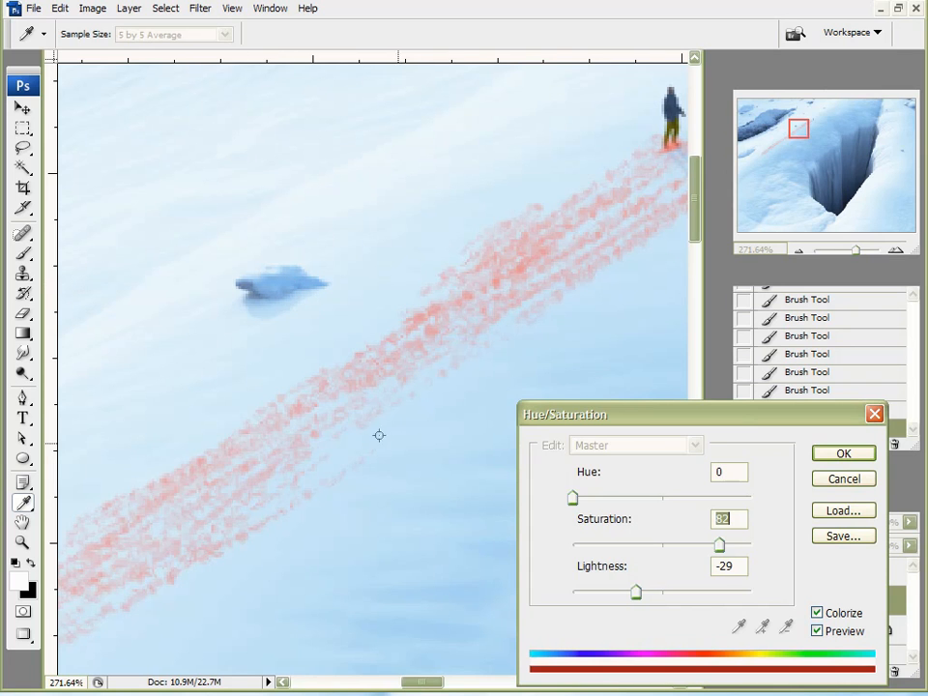
mouse_move(283, 286)
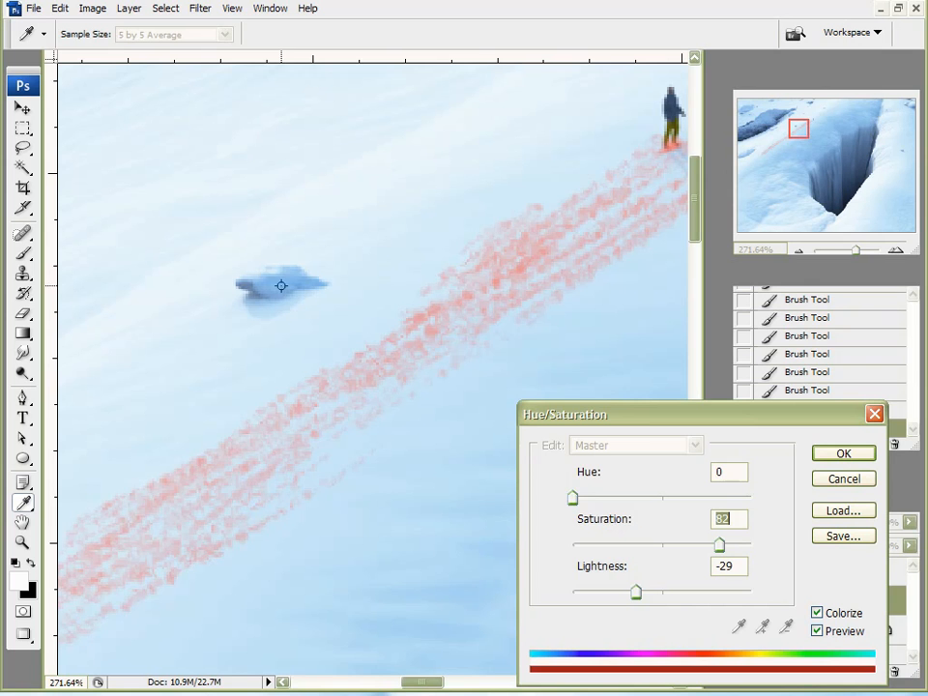
left_click_drag(572, 499, 646, 498)
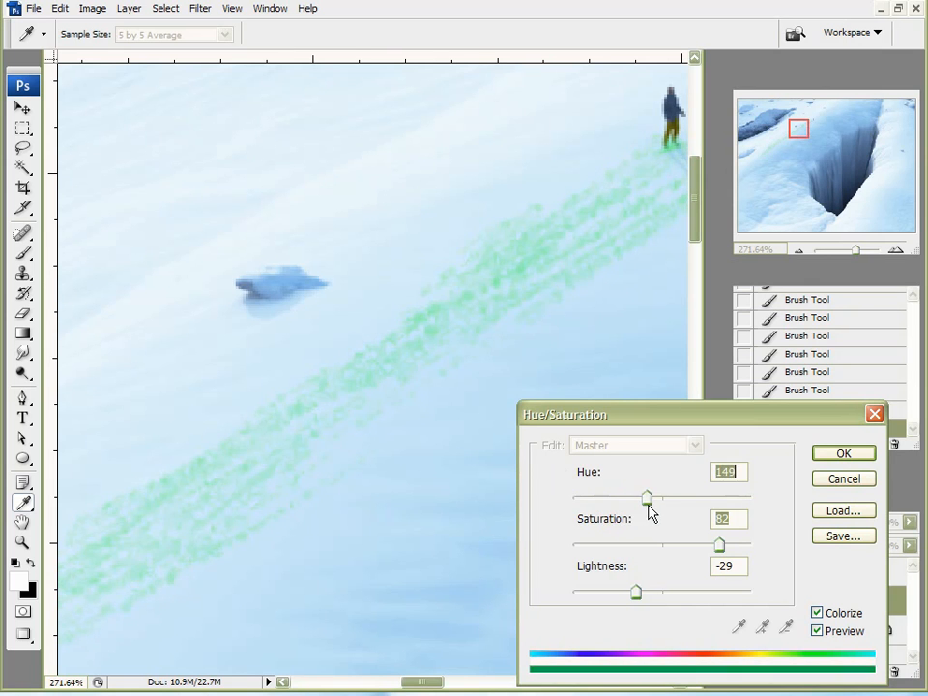
left_click_drag(647, 499, 672, 499)
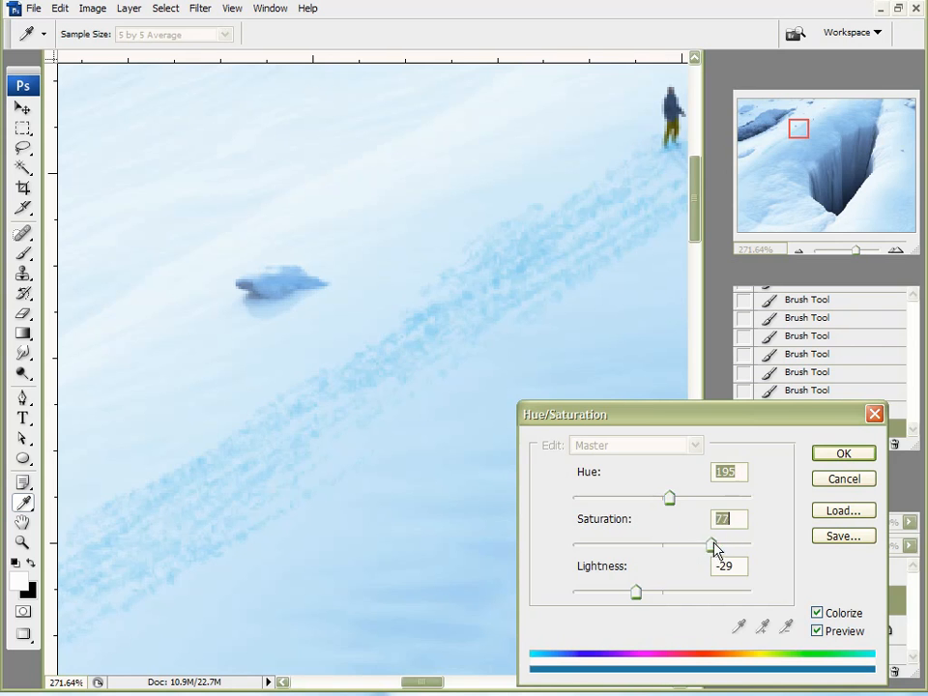
Fine-tune the blue tint's hue, saturation and lightness and apply it as the shadow colour.
left_click_drag(713, 545, 672, 545)
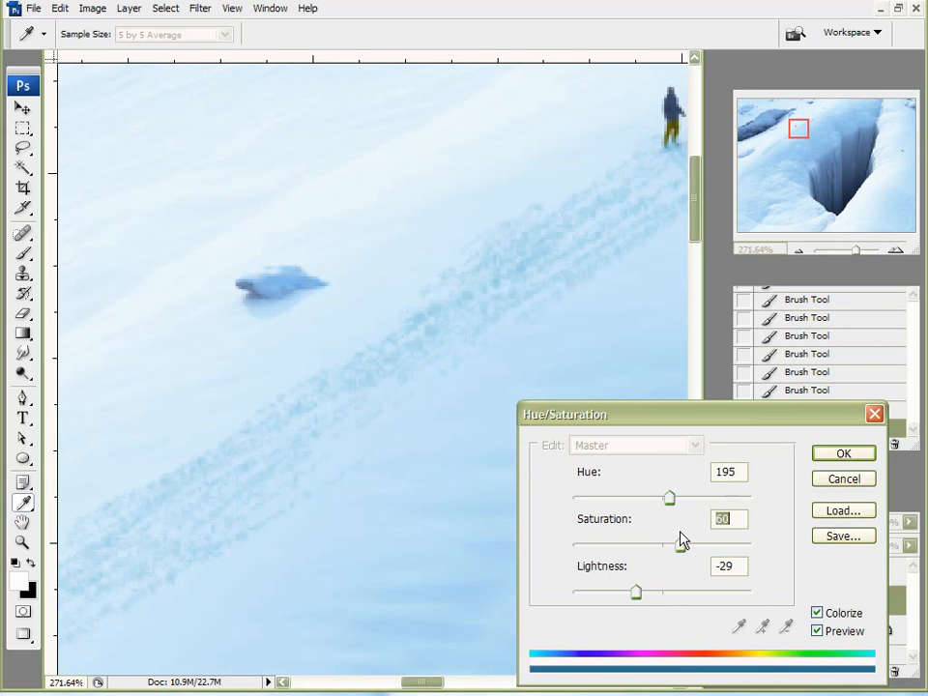
left_click_drag(668, 499, 681, 498)
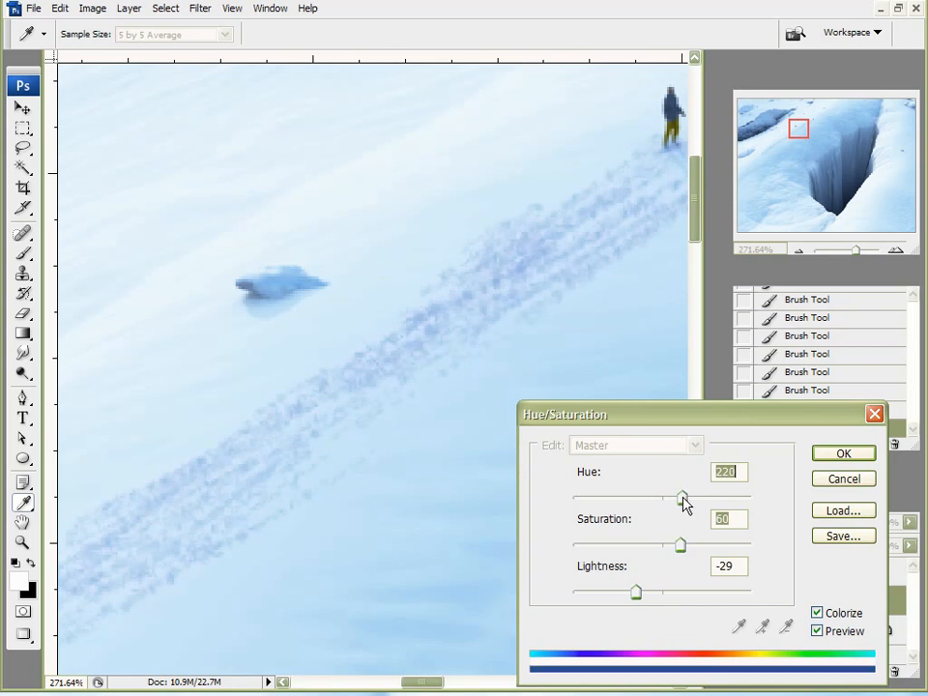
left_click_drag(684, 497, 669, 497)
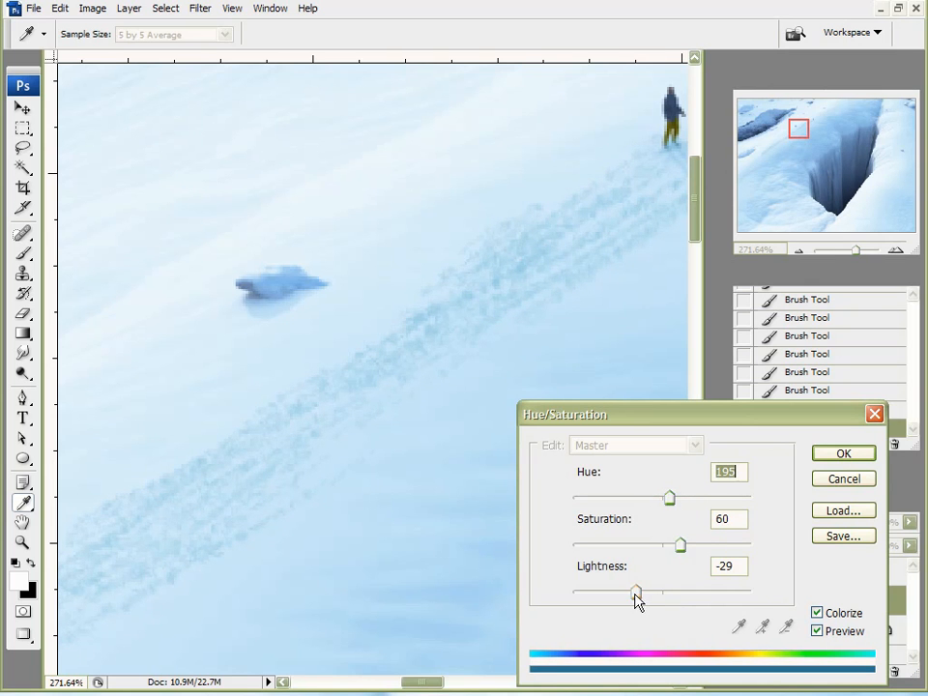
left_click_drag(636, 592, 645, 591)
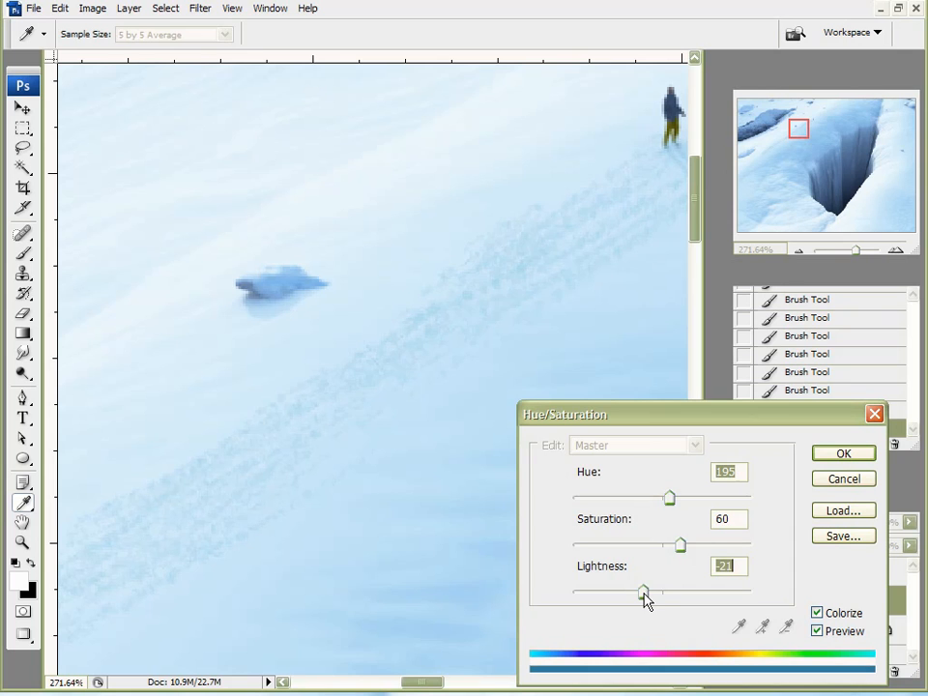
left_click_drag(645, 591, 638, 592)
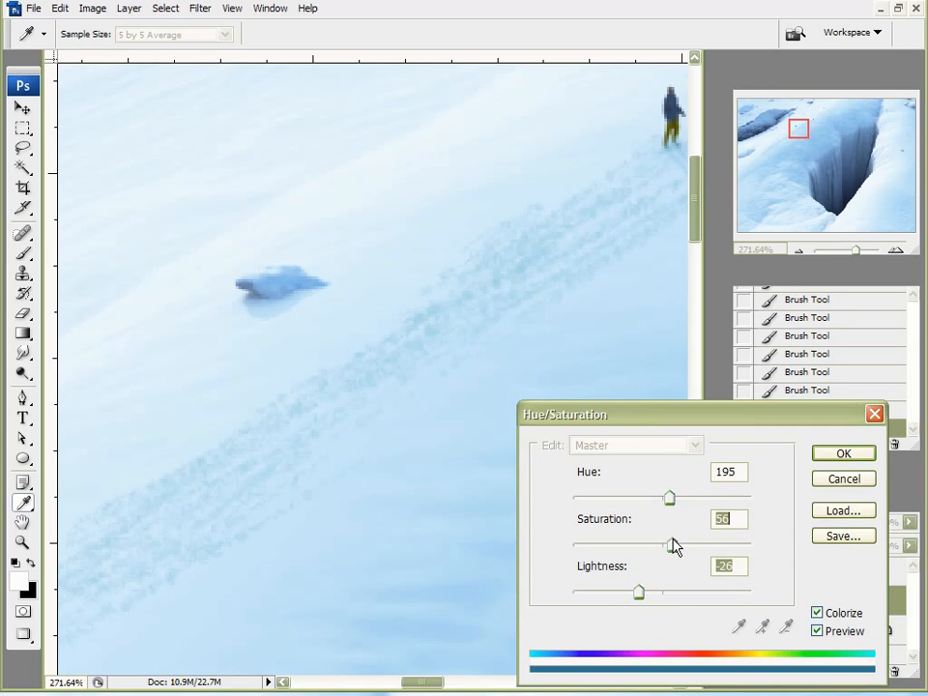
left_click_drag(672, 545, 699, 545)
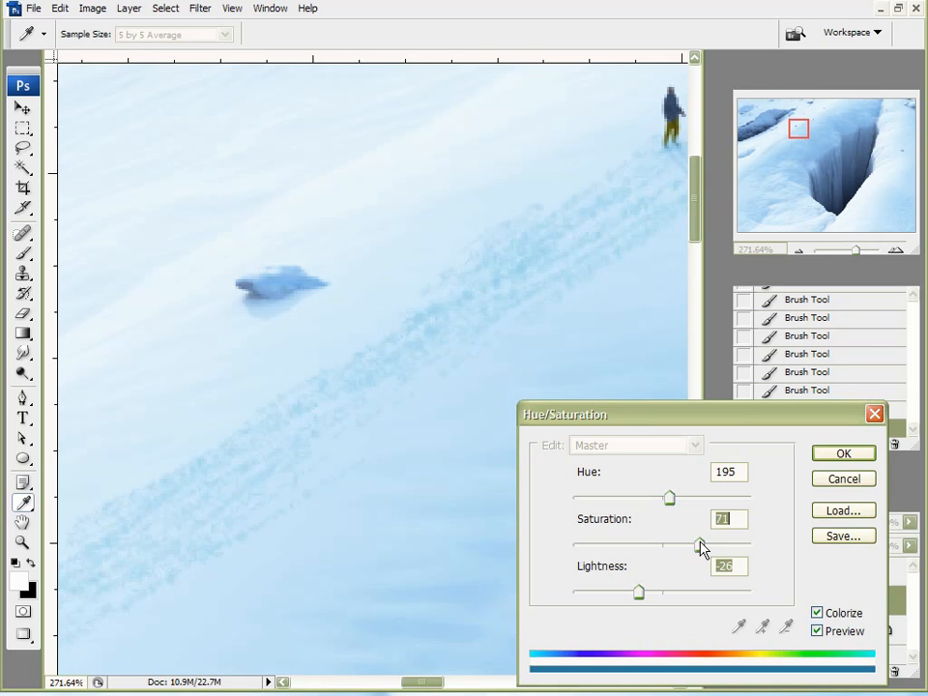
left_click_drag(700, 545, 694, 545)
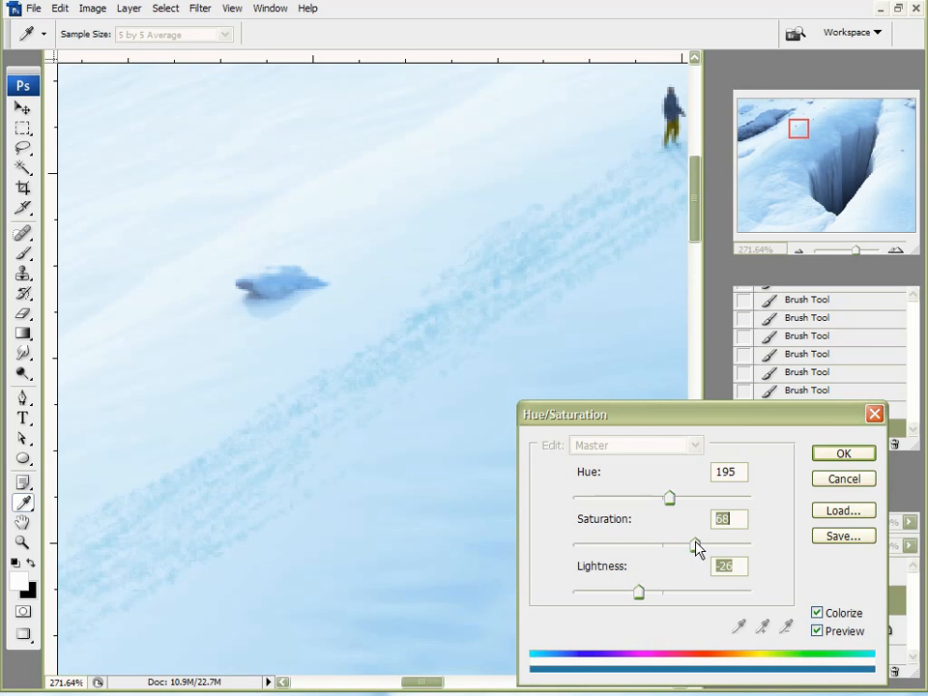
left_click(843, 452)
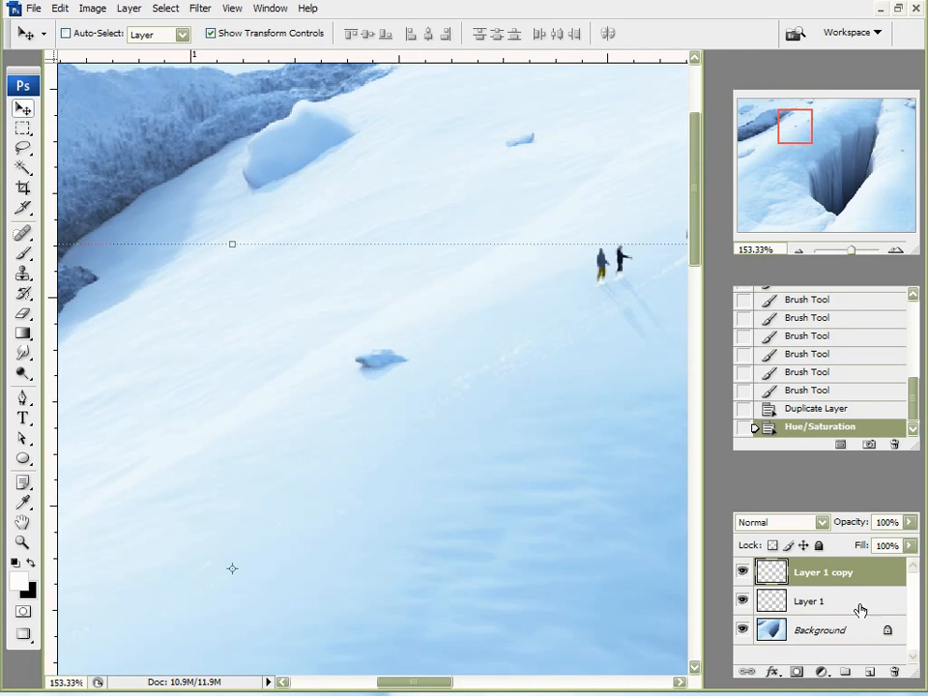
Select the blue-tinted trail layer ready to nudge it as an offset shadow.
left_click(742, 572)
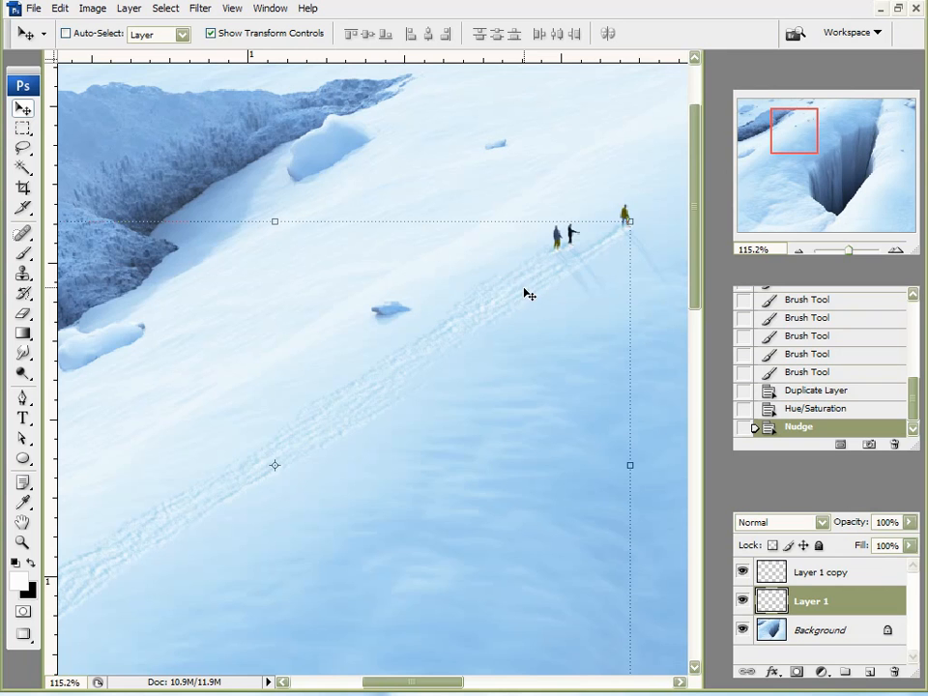
mouse_move(425, 337)
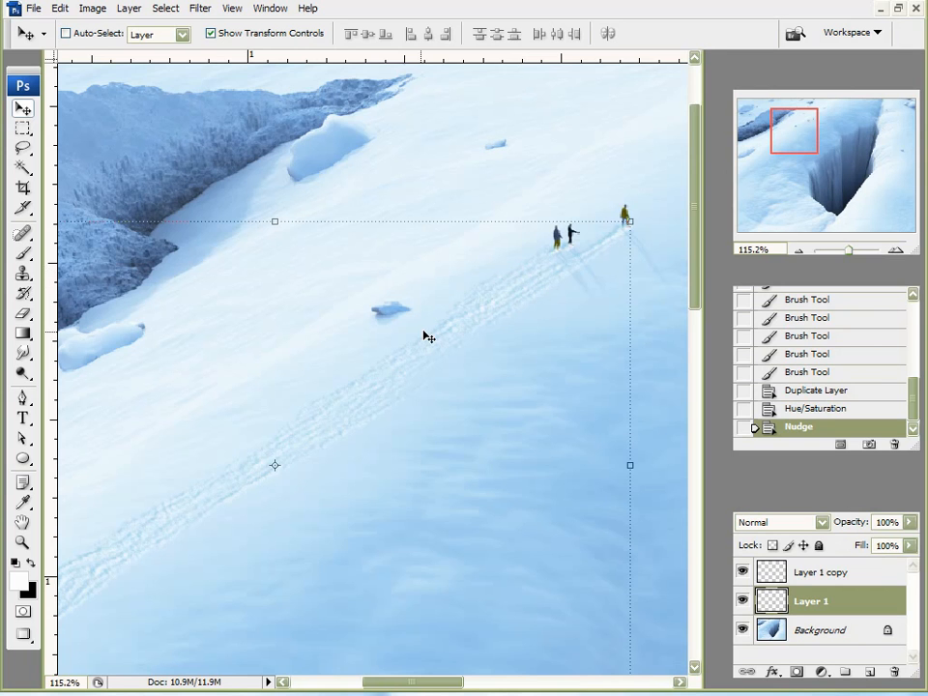
mouse_move(166, 337)
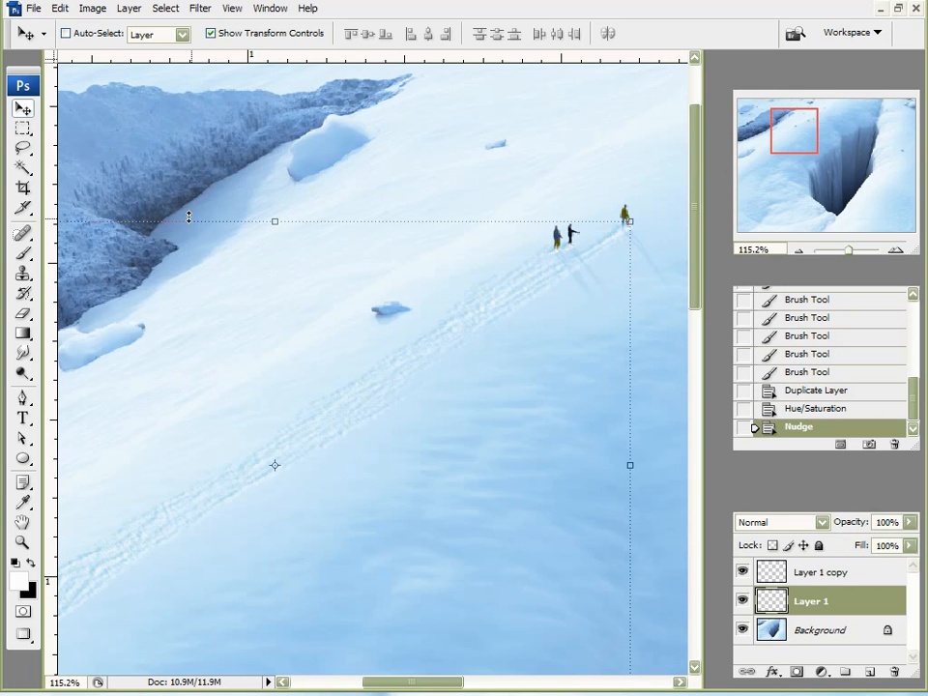
mouse_move(599, 286)
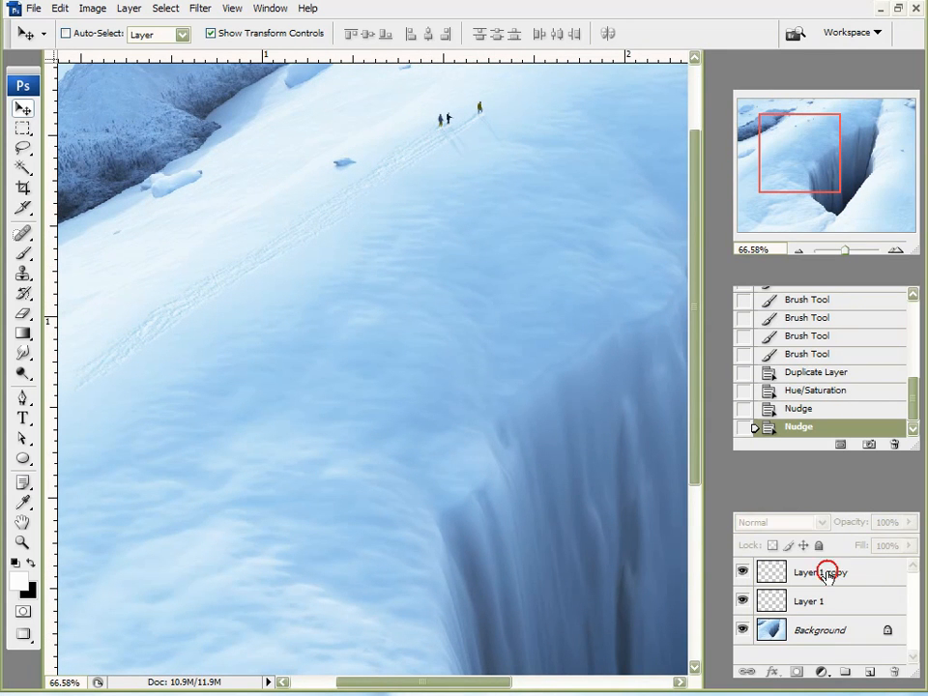
Nudge the blue trail shadow layer a little further to deepen the offset.
left_click(821, 572)
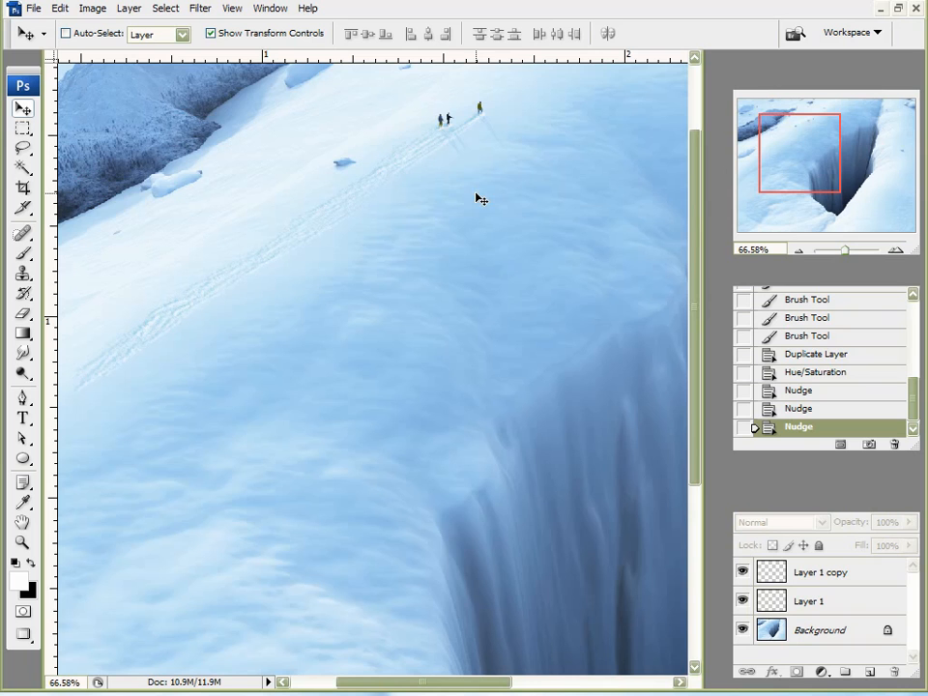
mouse_move(497, 201)
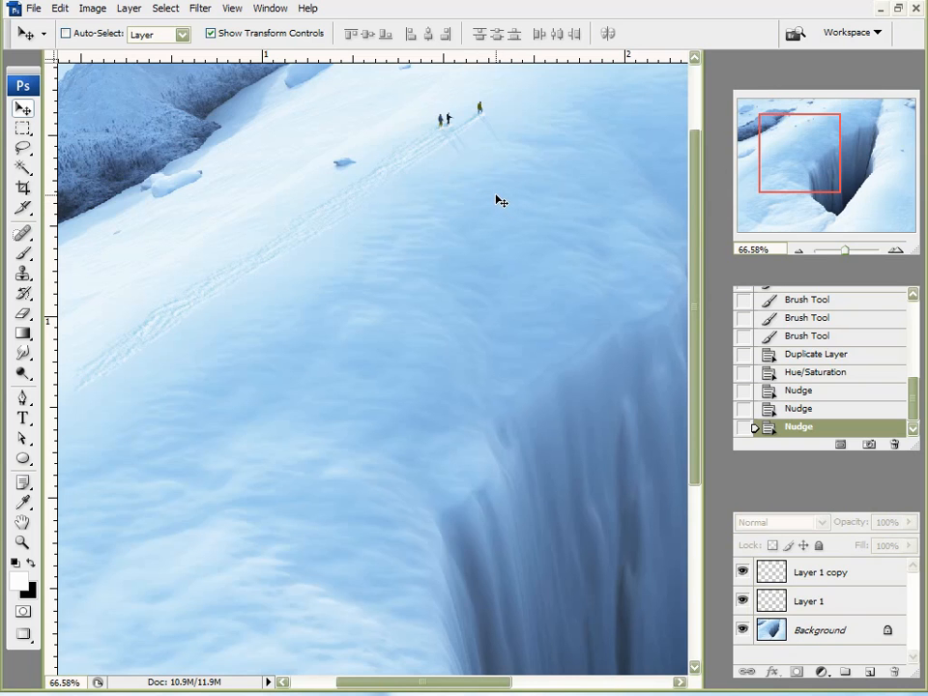
mouse_move(495, 251)
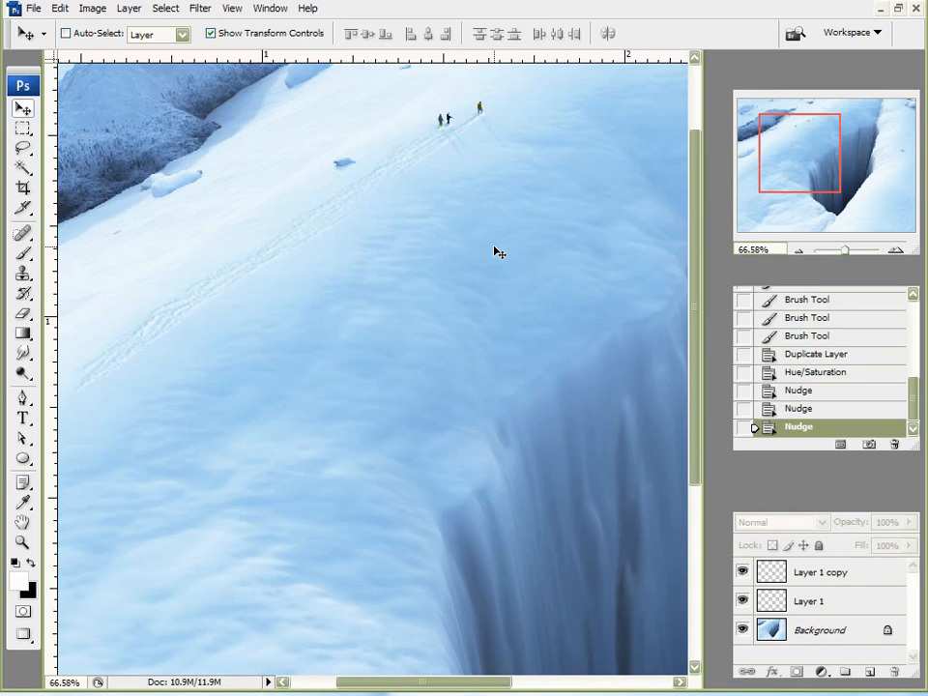
mouse_move(511, 232)
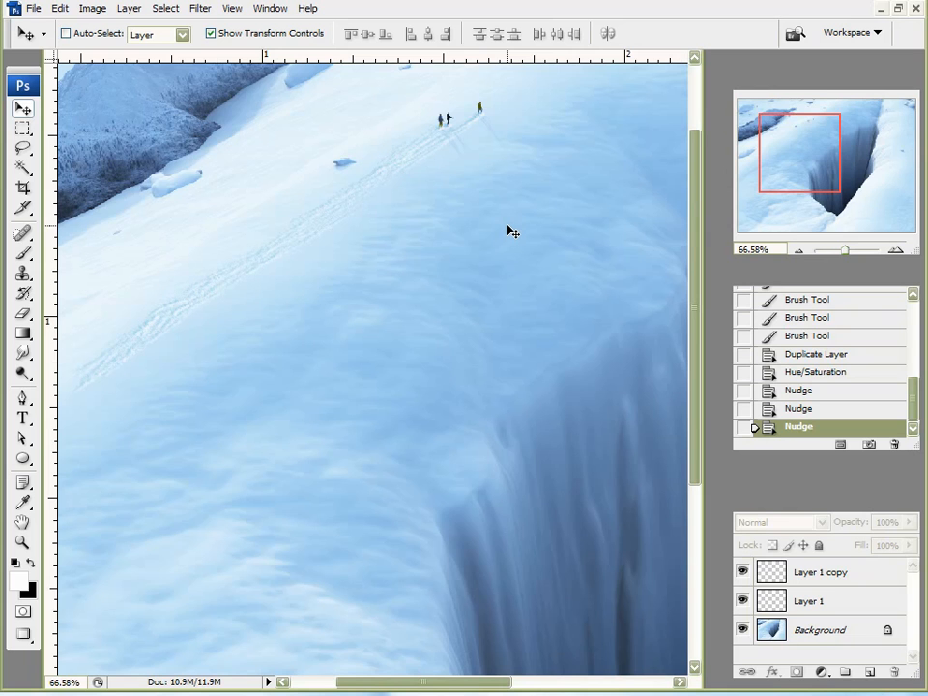